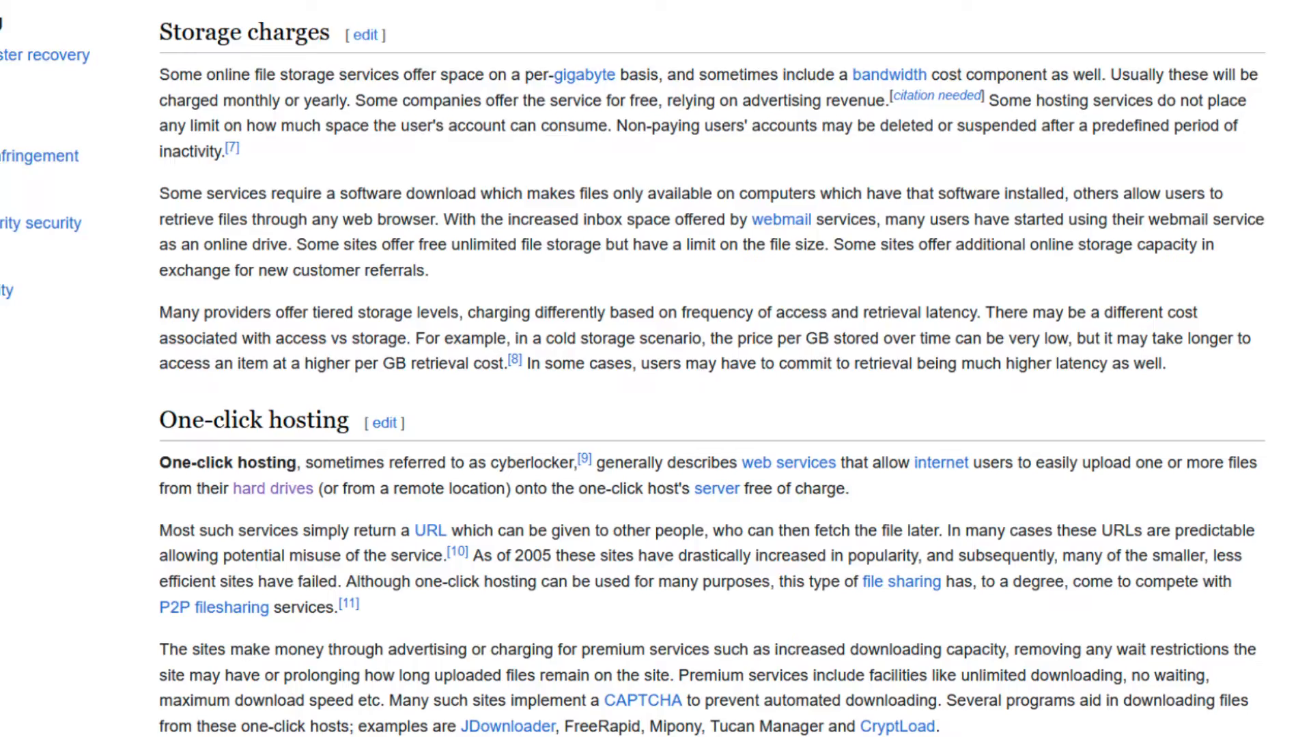
# Add the playing video's link to the link grabber and open the grabbed file's options
pyautogui.scroll(3)
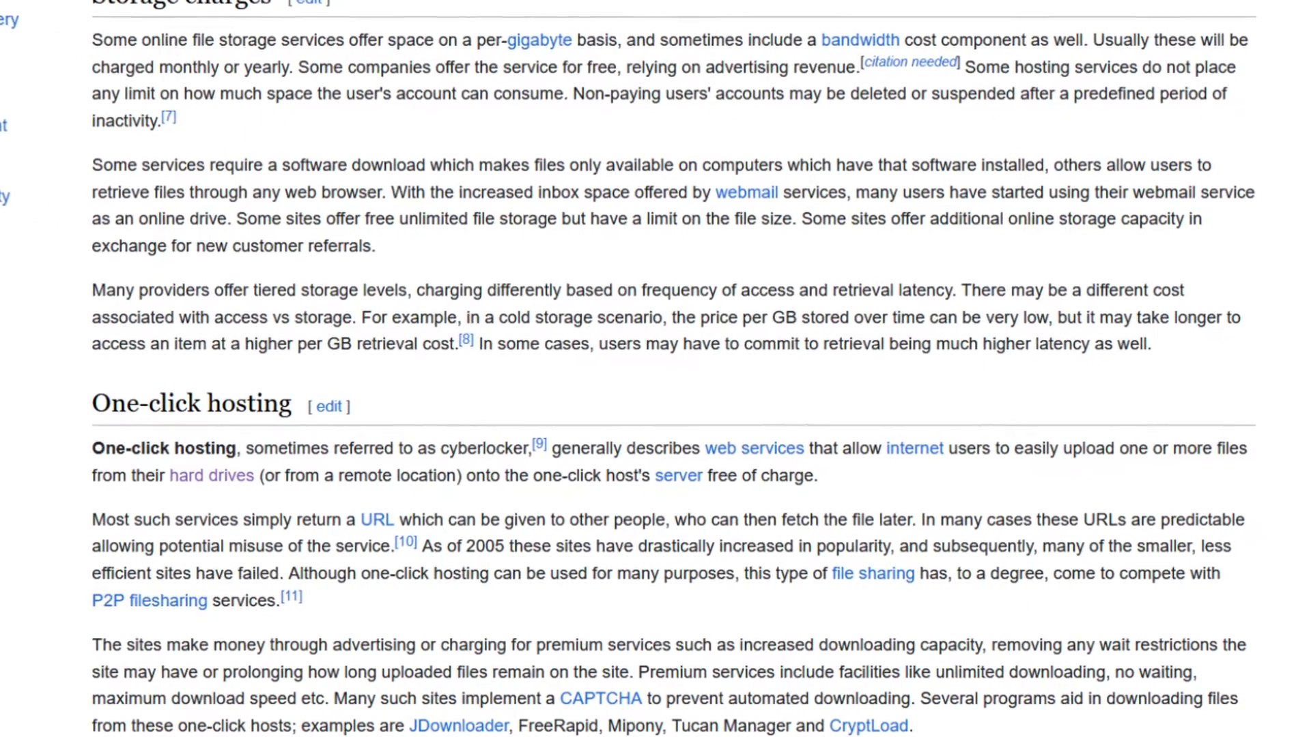
pyautogui.rightClick(330, 213)
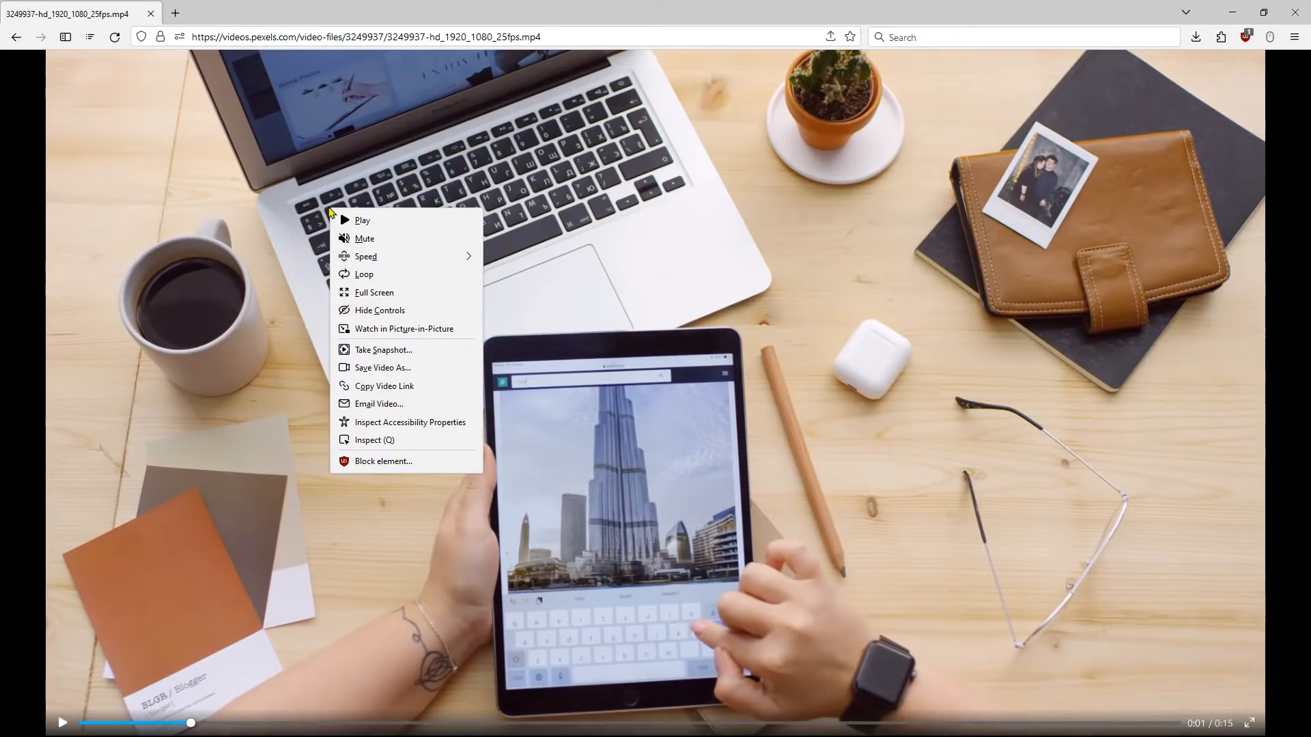
pyautogui.moveTo(385, 385)
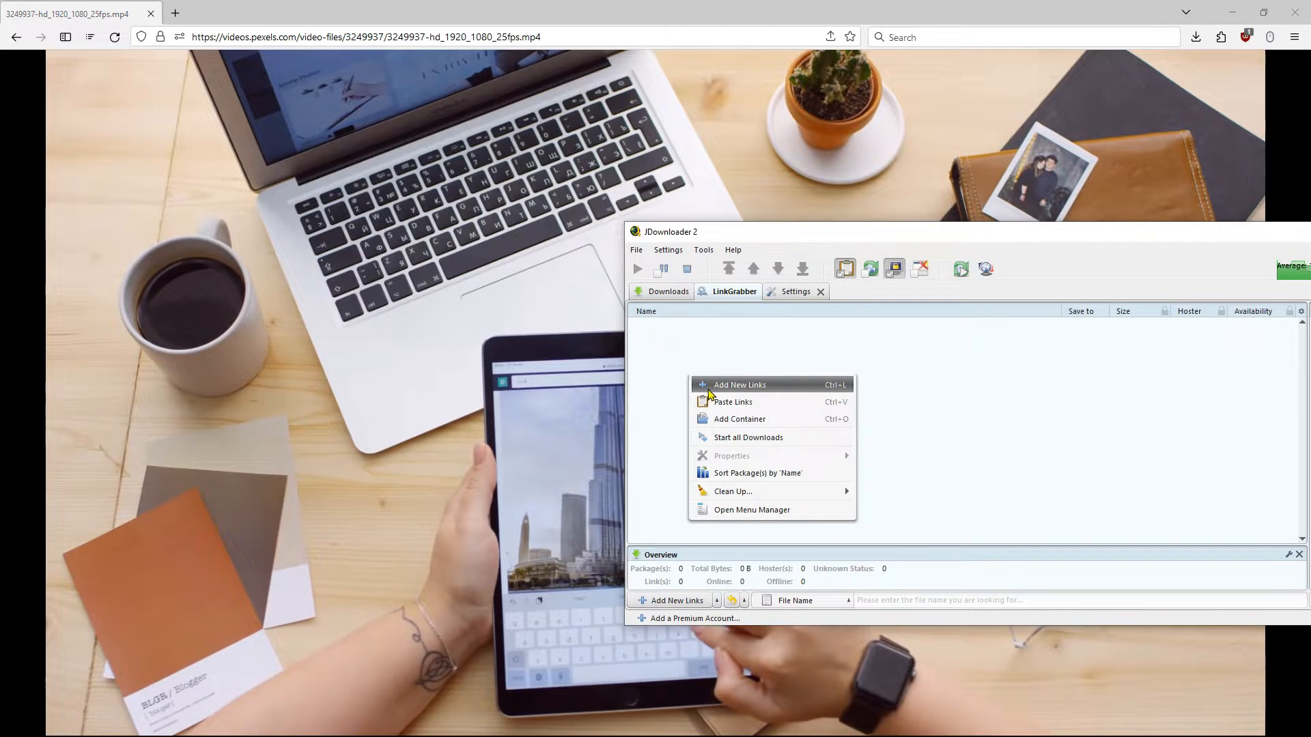
pyautogui.click(738, 385)
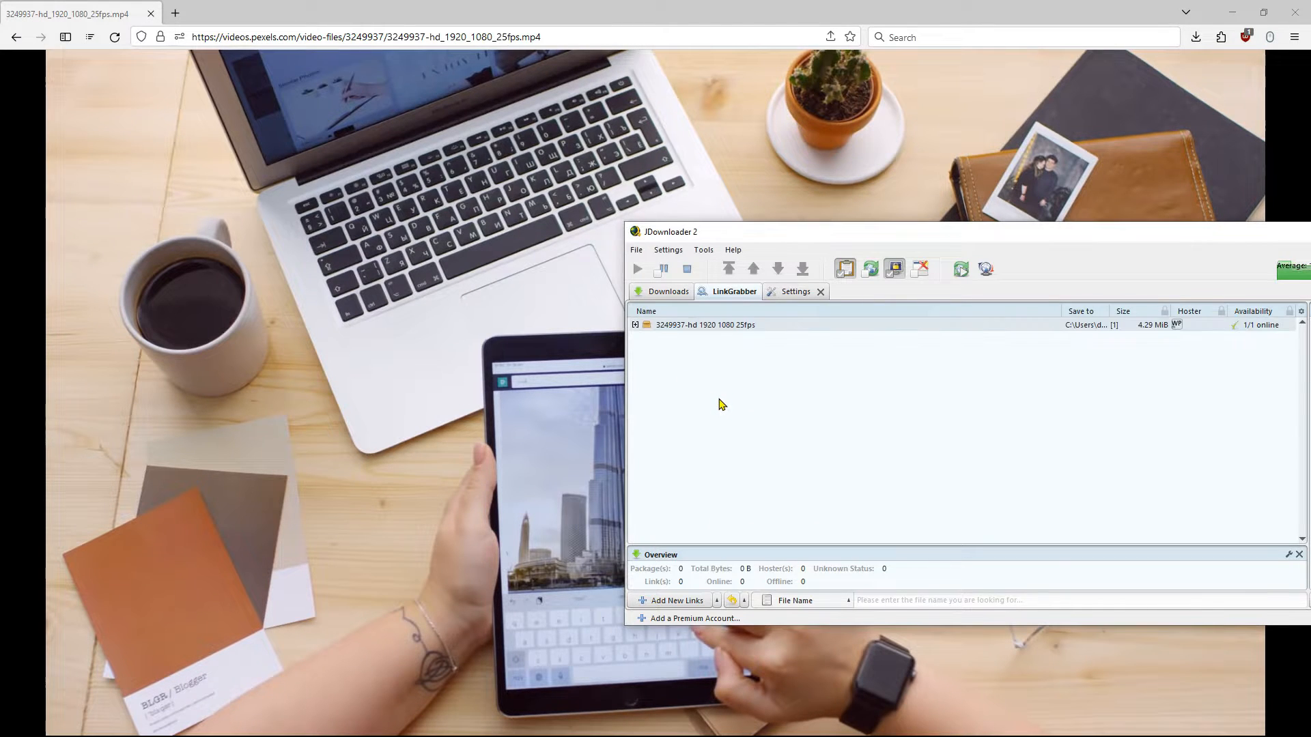
pyautogui.click(636, 324)
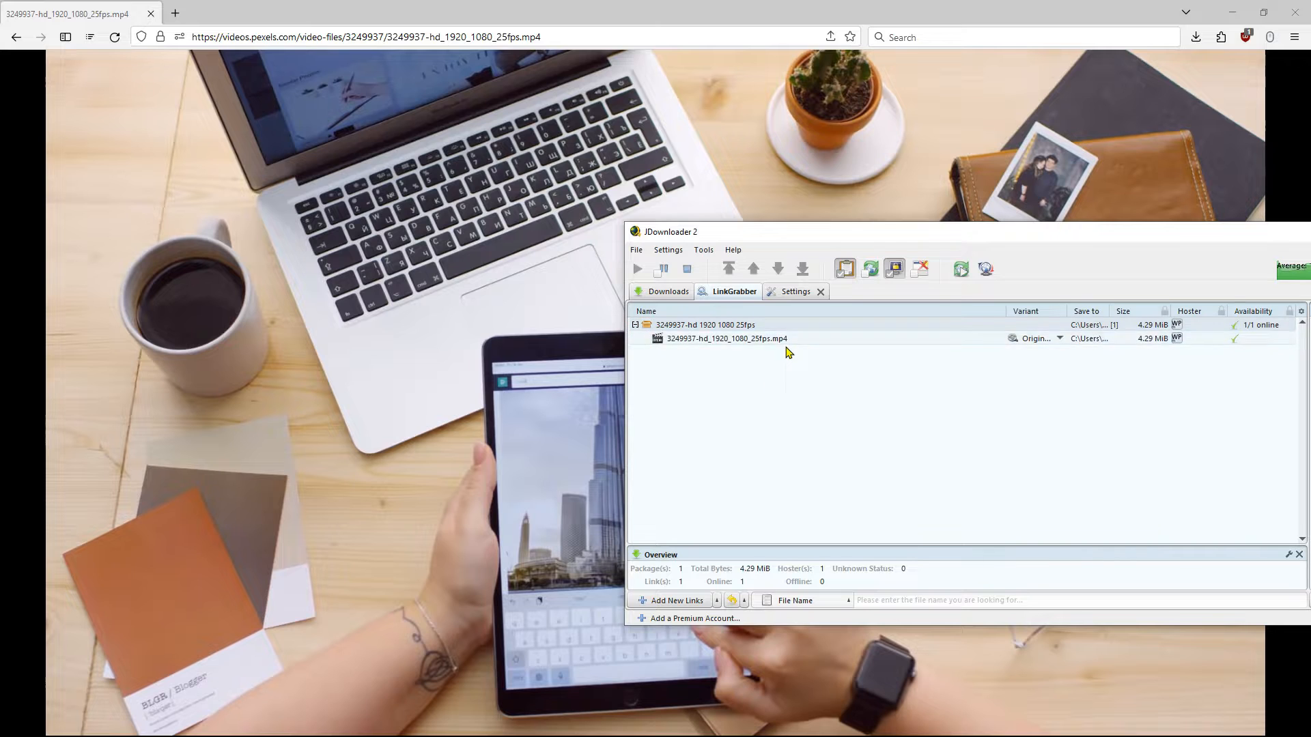
pyautogui.rightClick(727, 339)
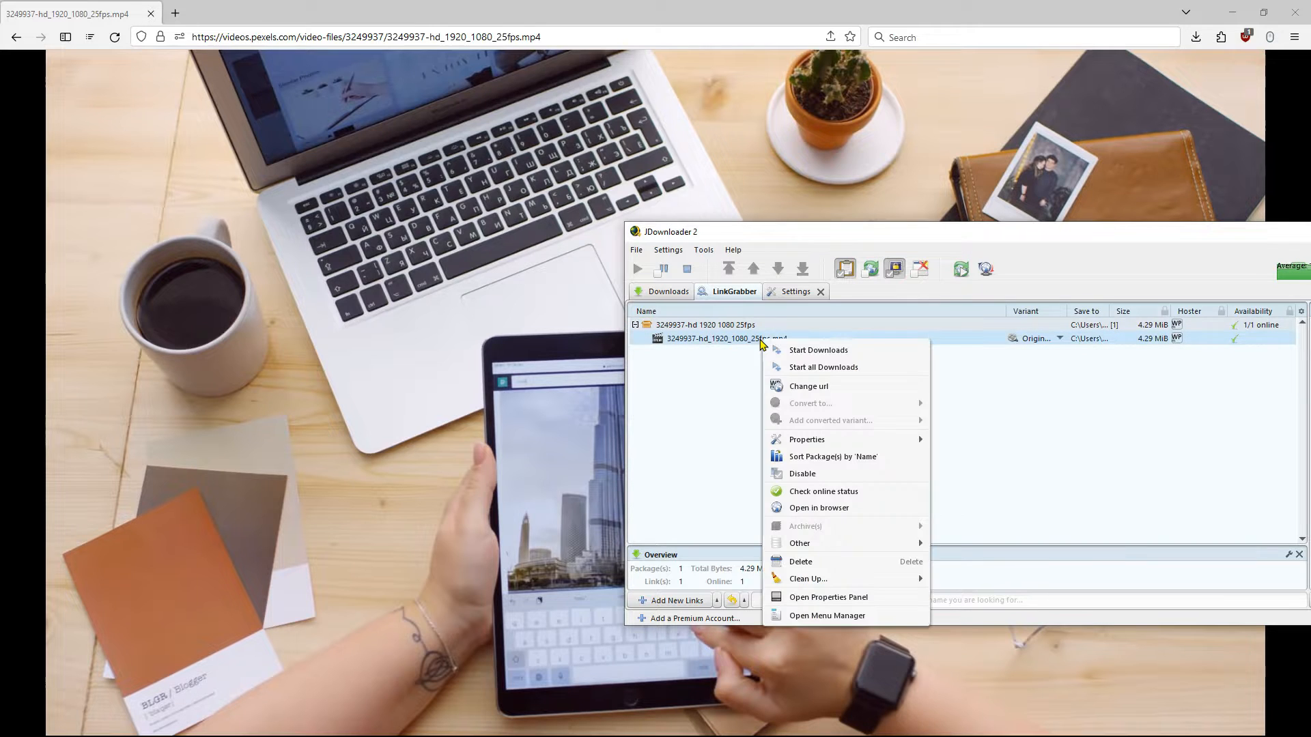
pyautogui.click(818, 350)
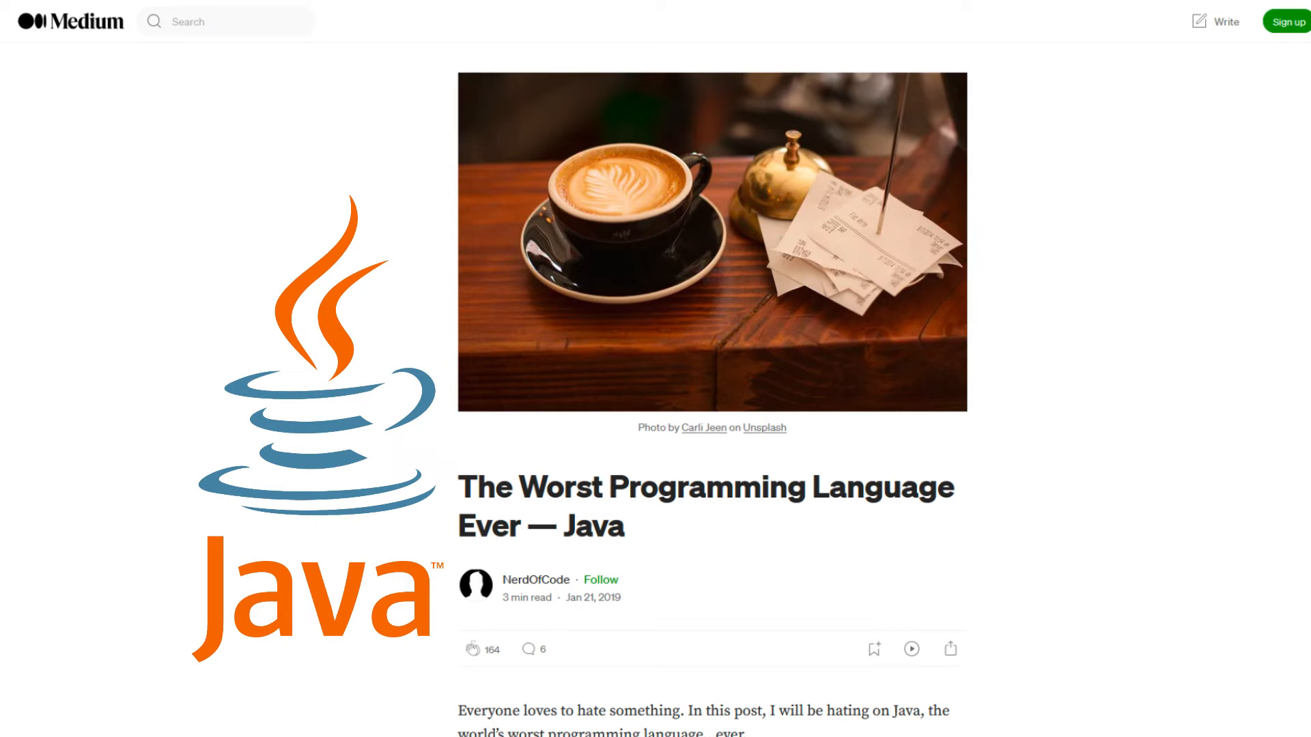
pyautogui.scroll(-3)
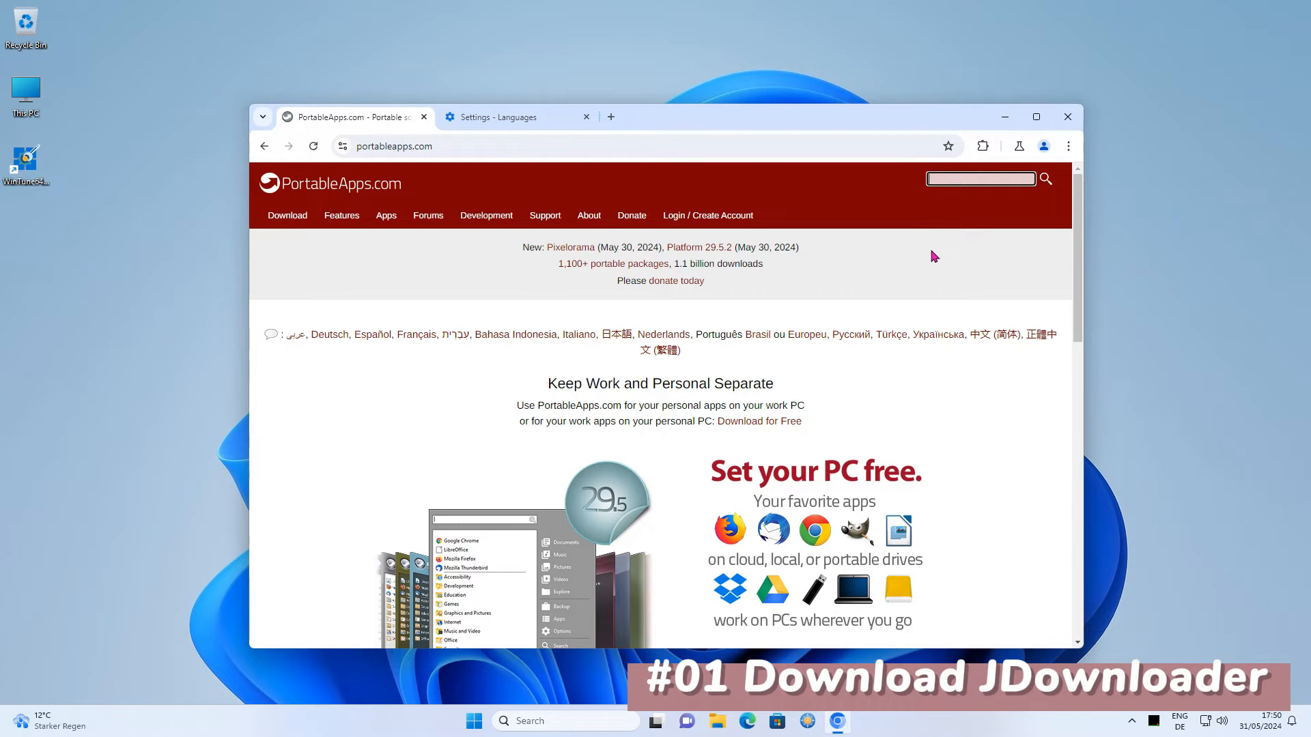
# Search portableapps.com for 'jdownloader' and download JDownloader Portable 2.0 Beta Dev Test 1
pyautogui.write('jdownloader')
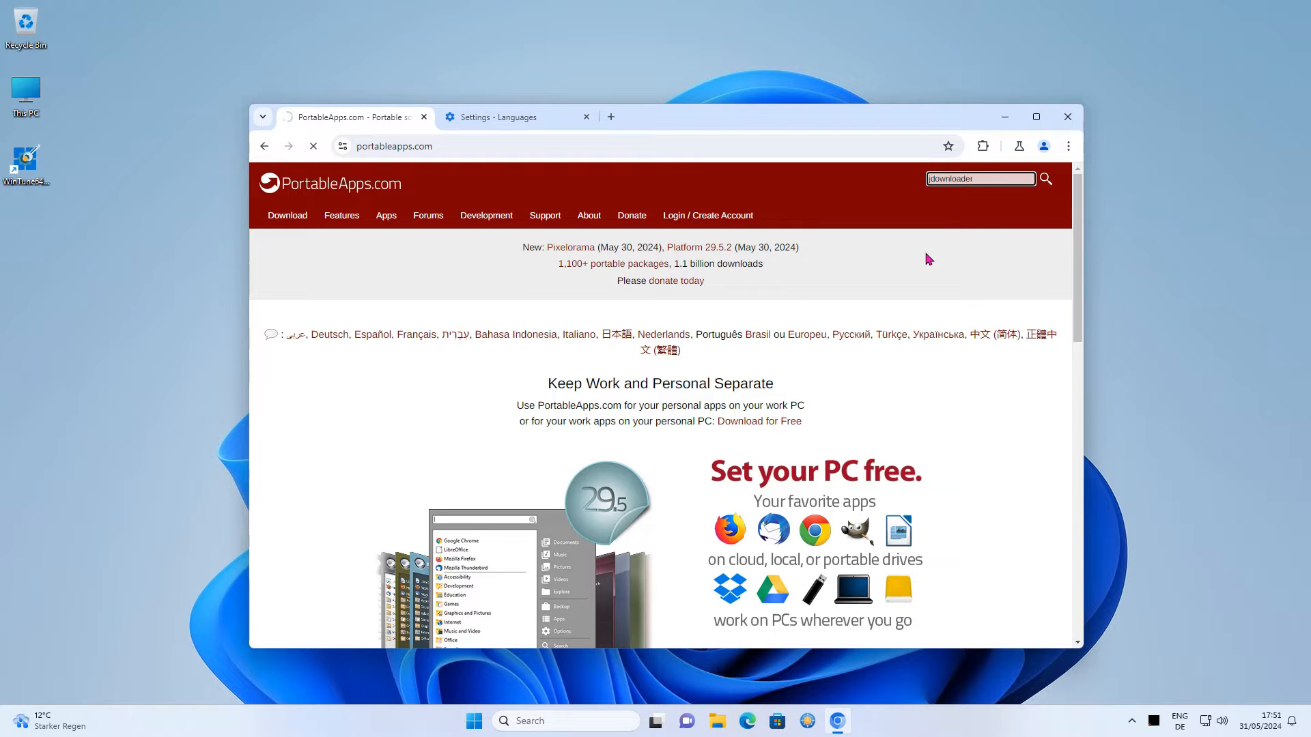
pyautogui.click(1045, 179)
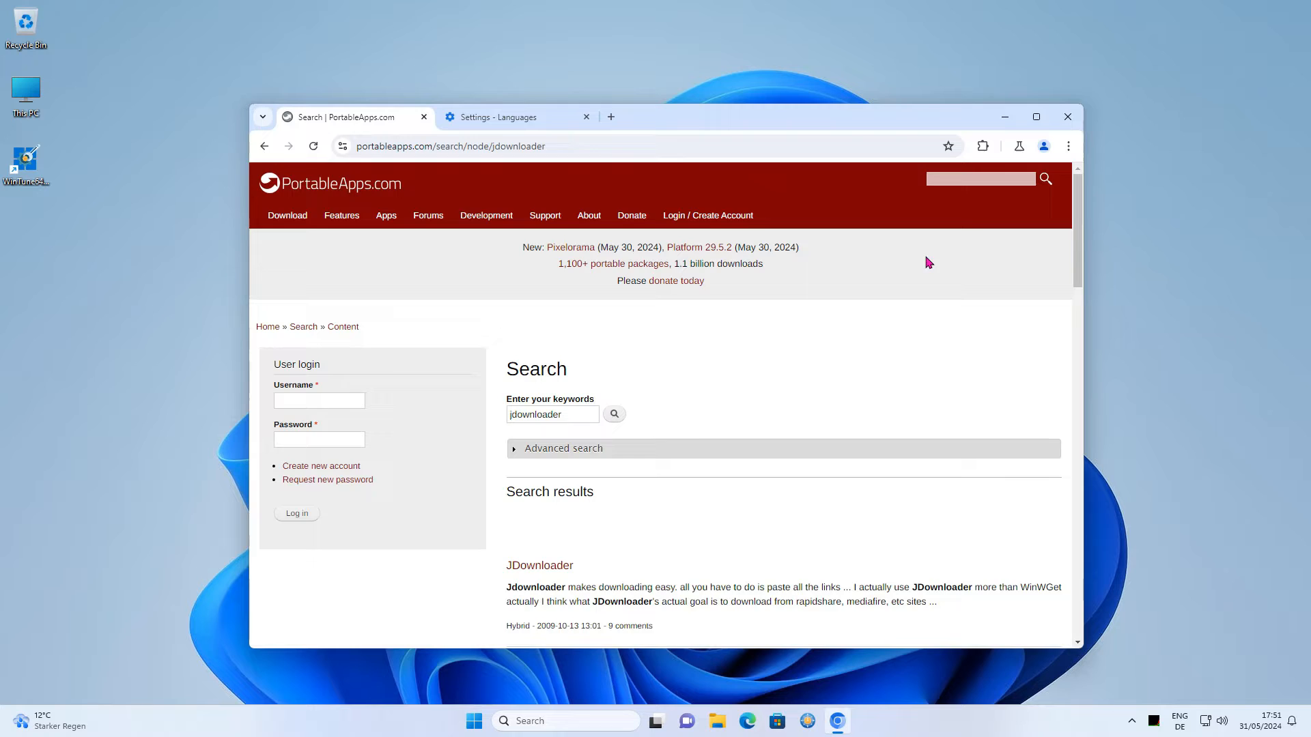
pyautogui.scroll(-3)
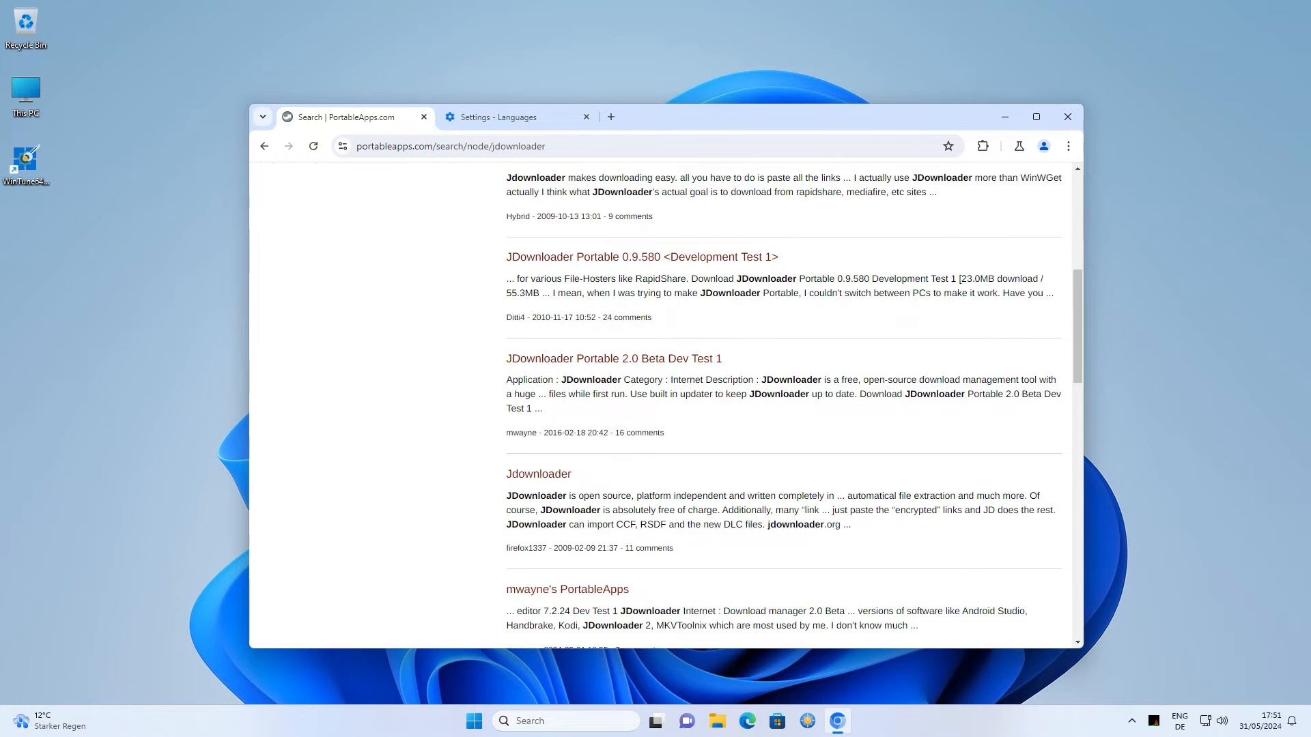
pyautogui.click(613, 358)
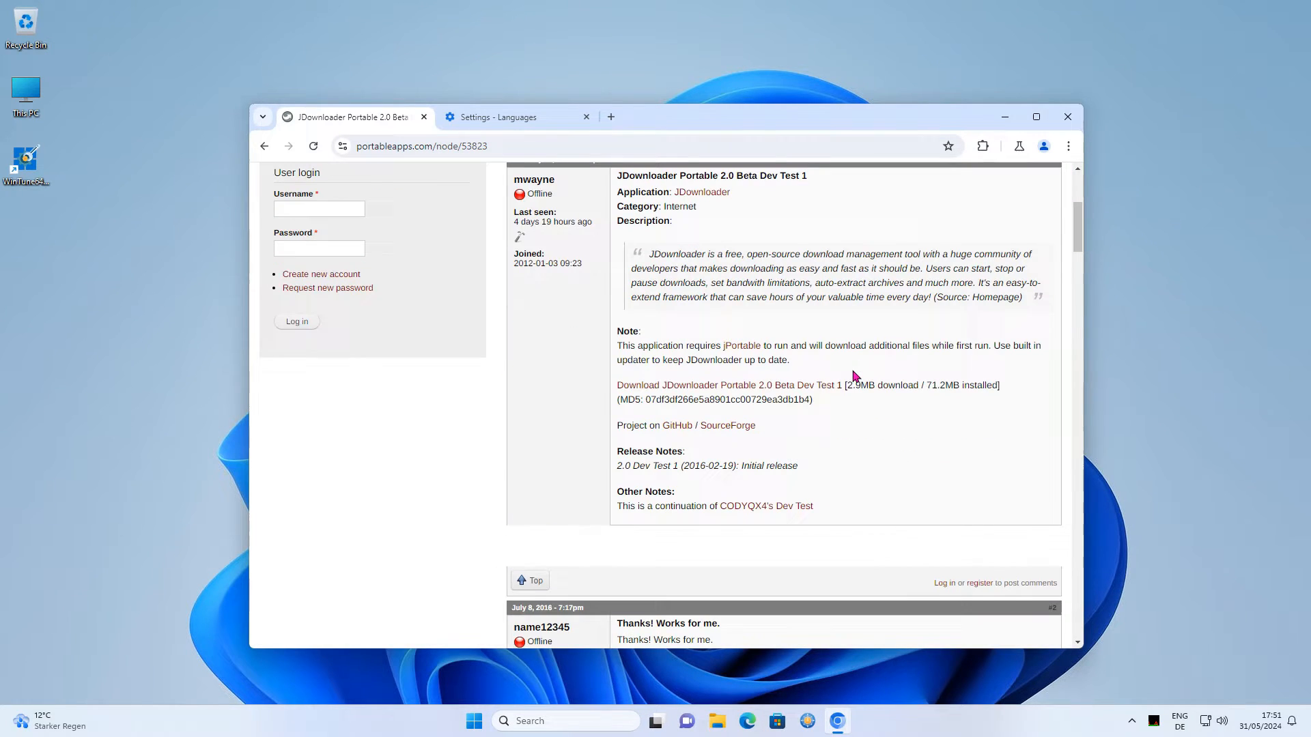
pyautogui.click(727, 385)
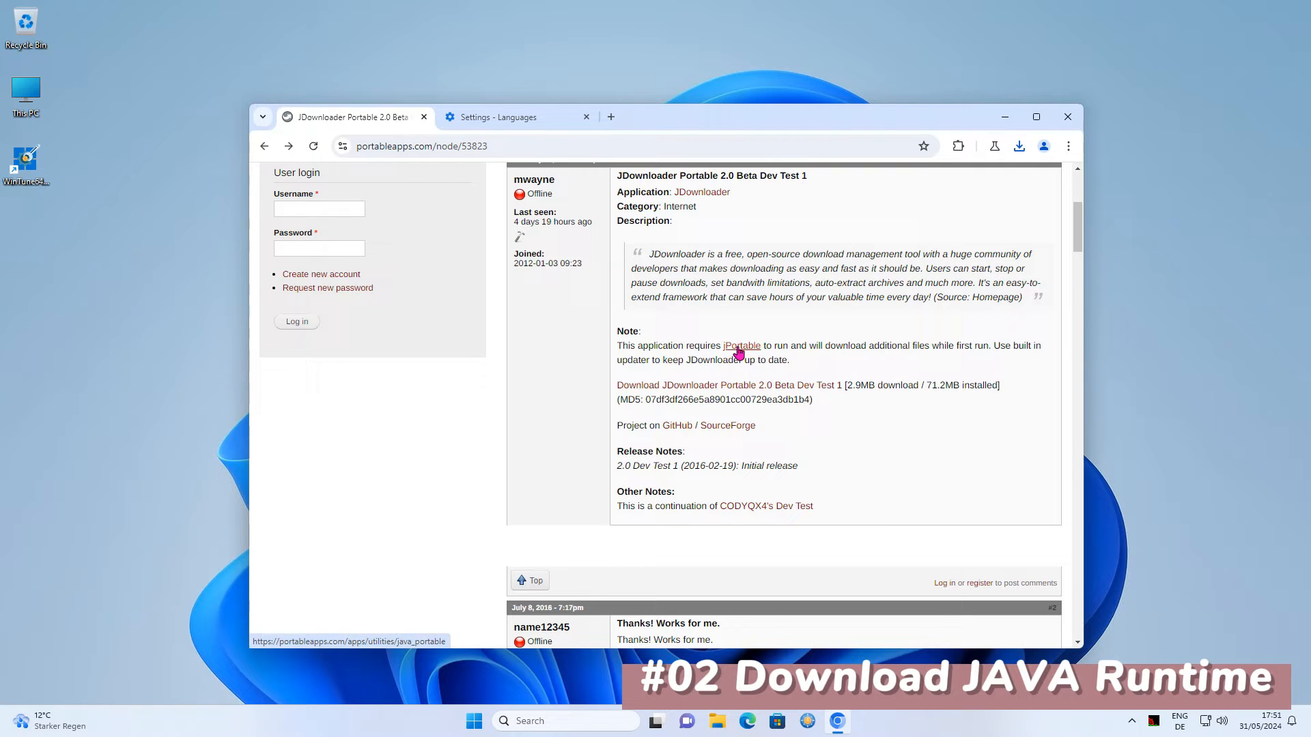
# Open the jPortable page from the note and download jPortable from PortableApps.com
pyautogui.click(740, 345)
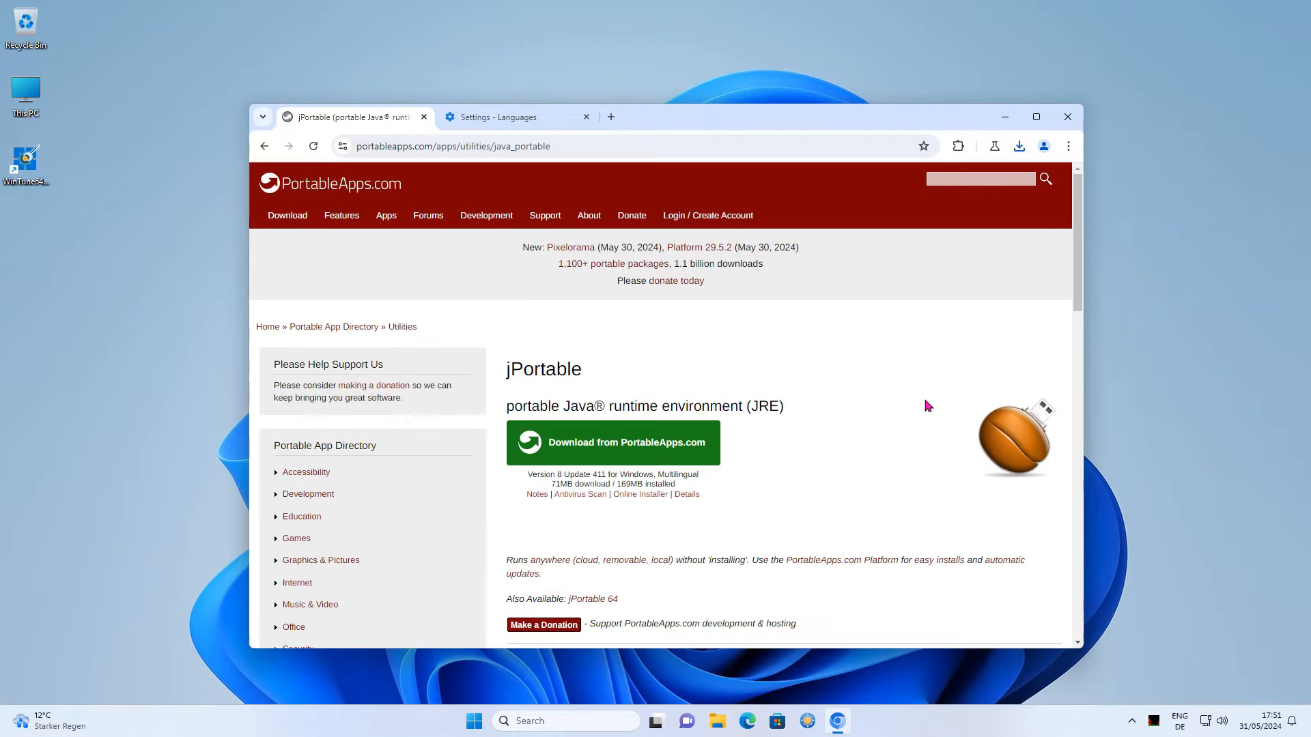
pyautogui.moveTo(878, 422)
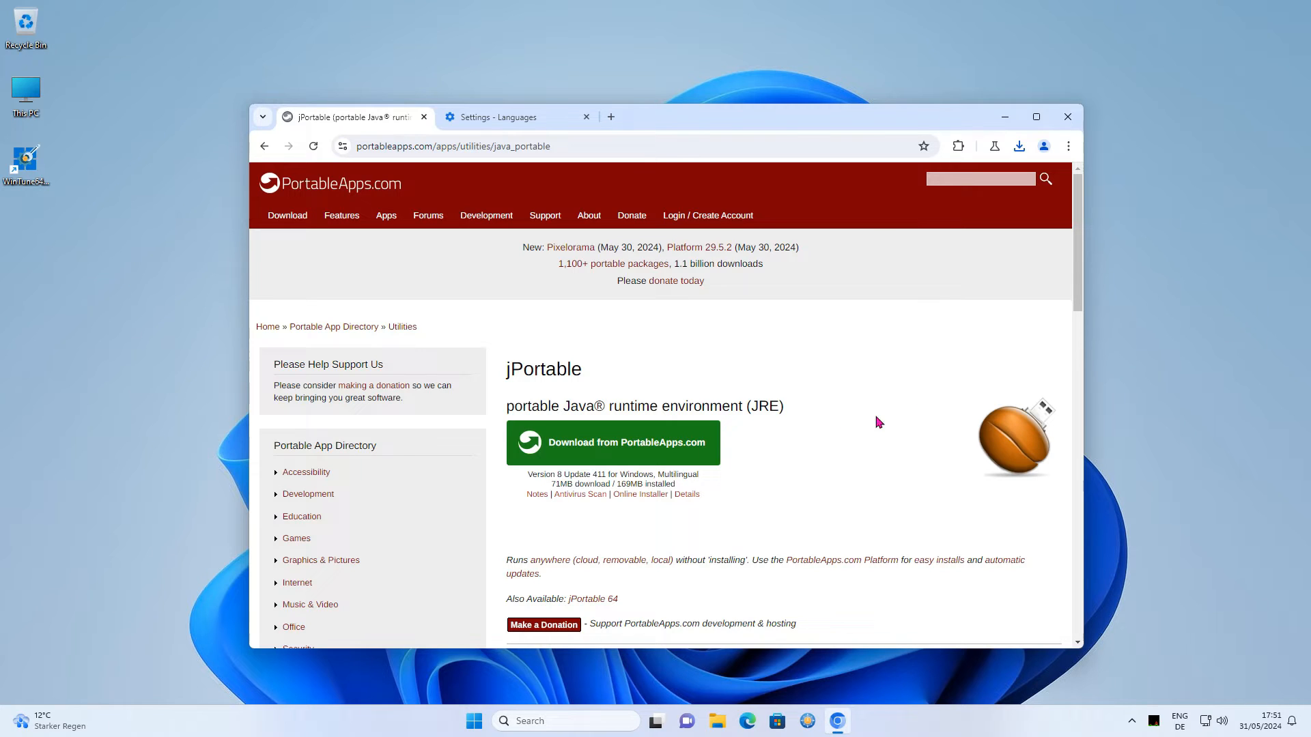
pyautogui.click(612, 442)
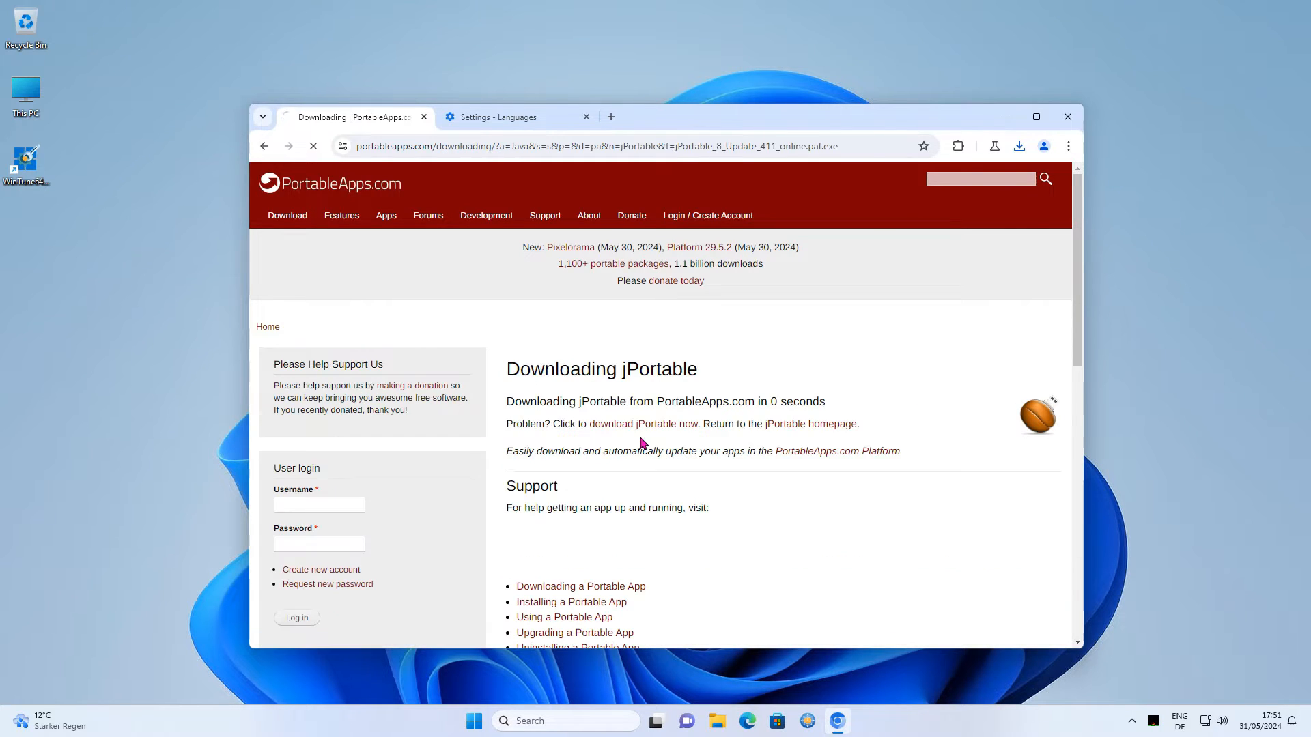
pyautogui.click(1018, 145)
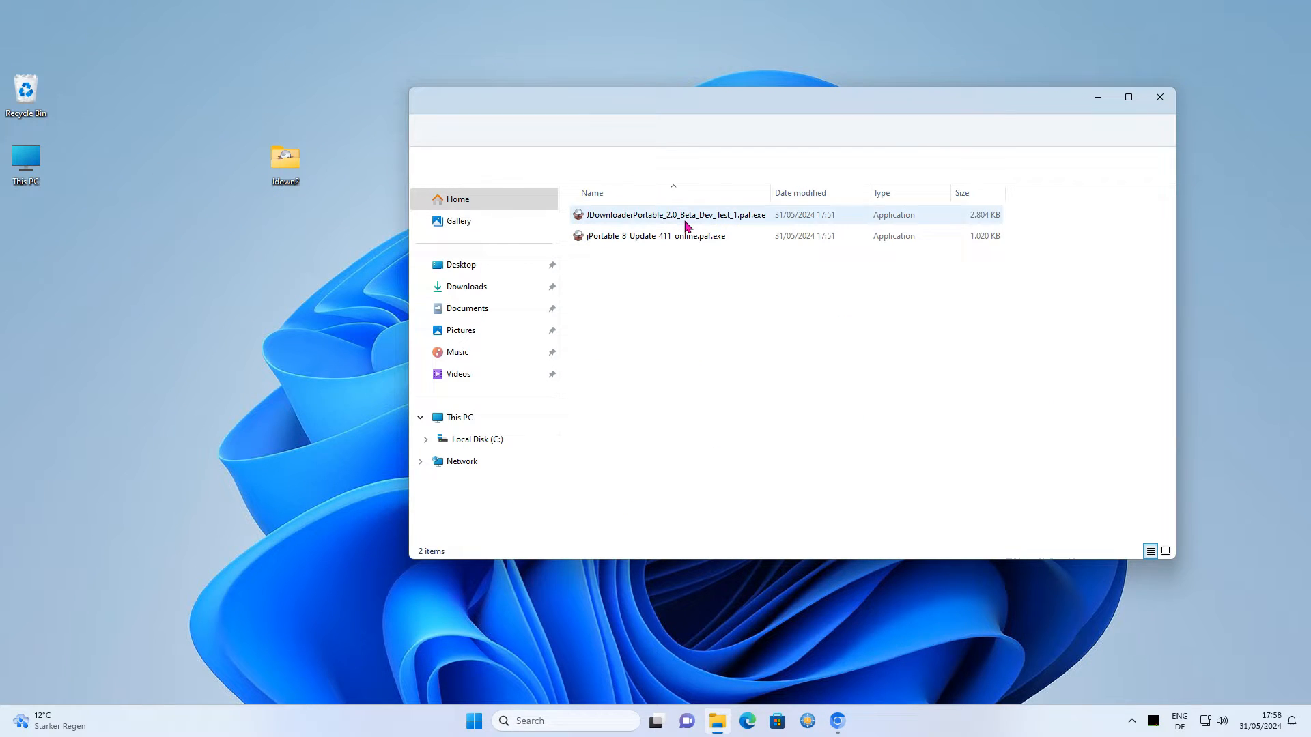
# Run the JDownloaderPortable .paf.exe installer into its suggested destination folder
pyautogui.doubleClick(674, 215)
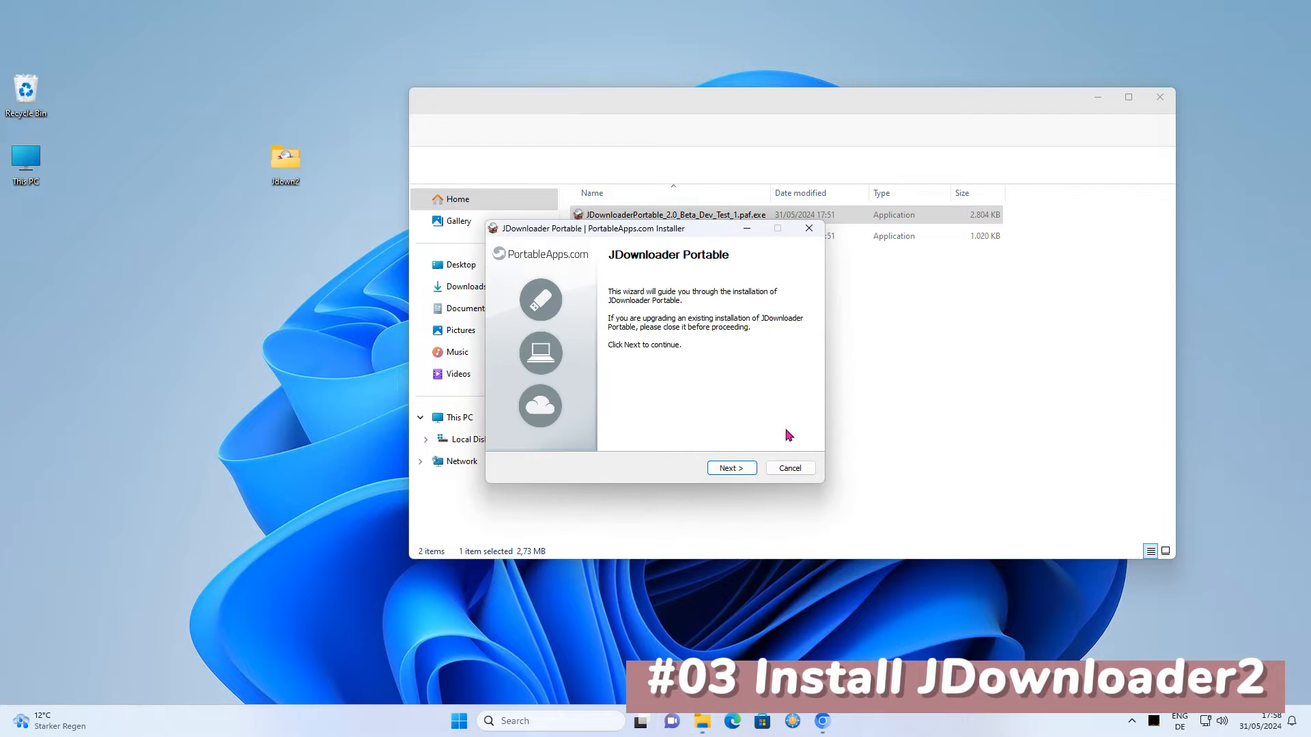
pyautogui.click(730, 467)
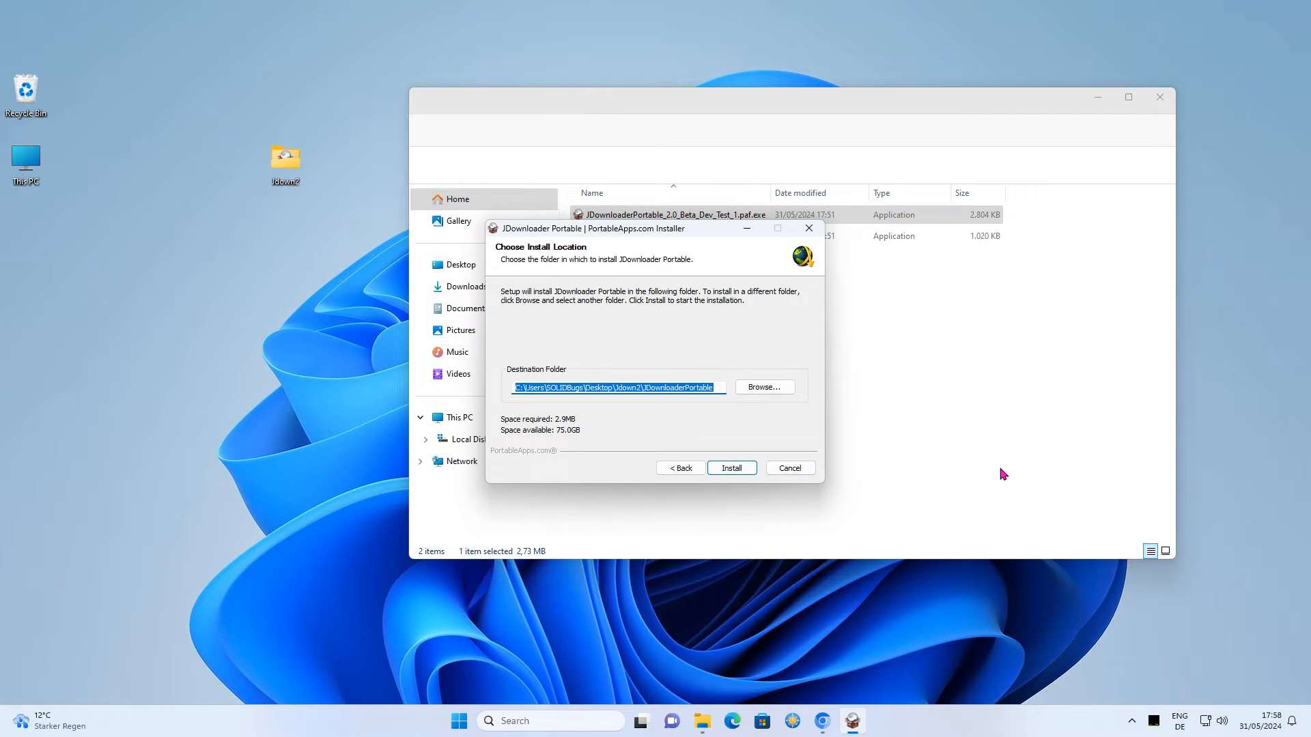
pyautogui.click(729, 466)
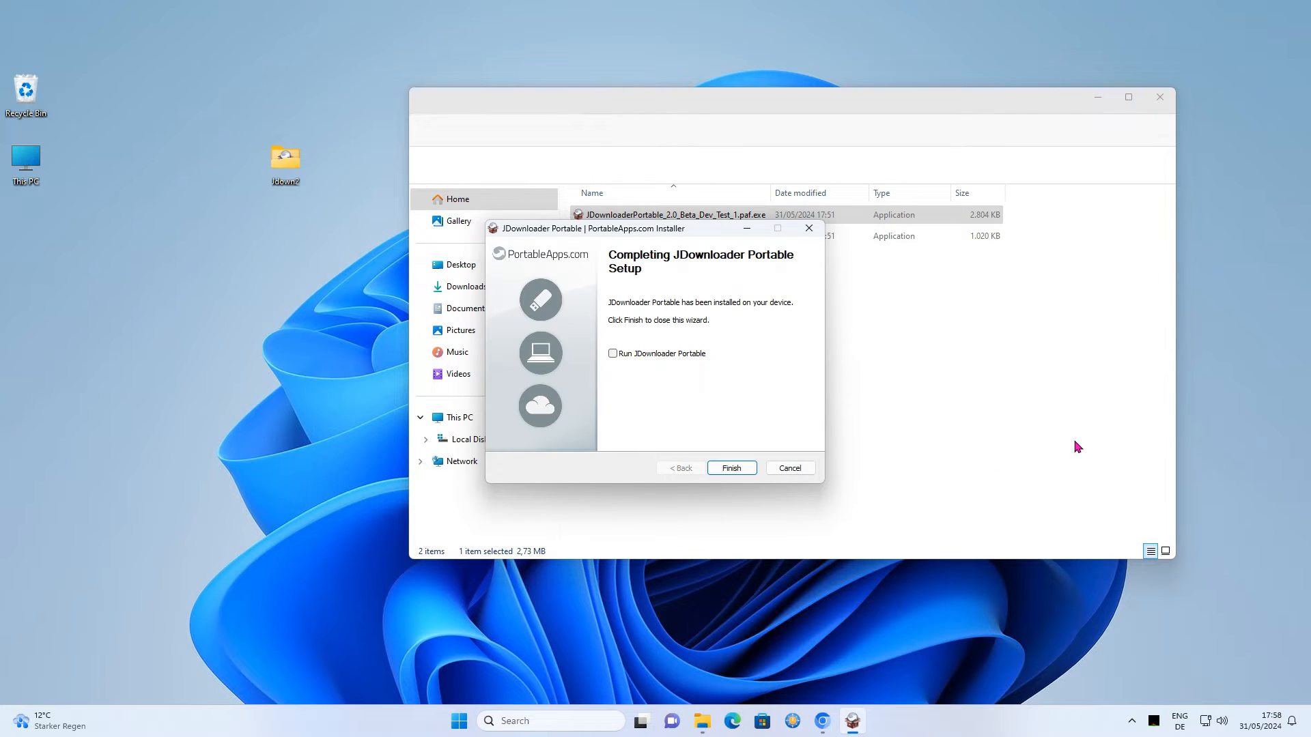
pyautogui.click(730, 467)
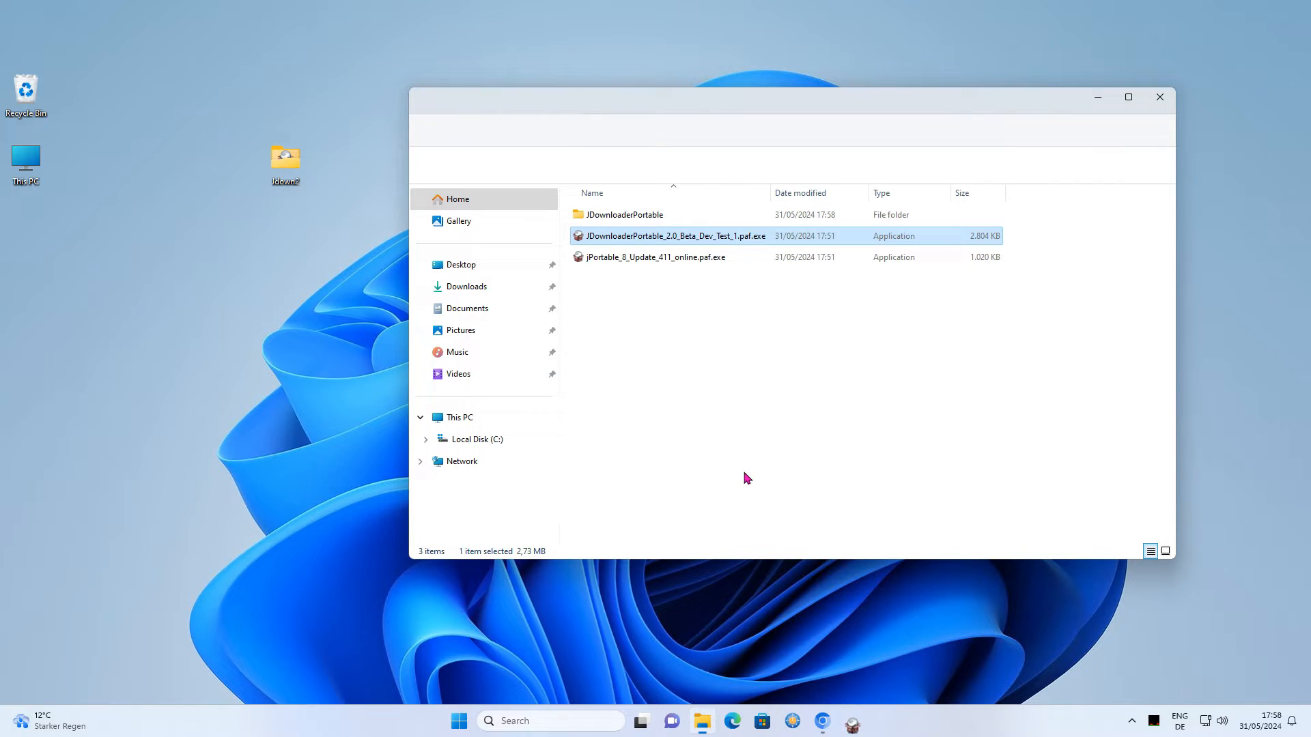
# Run jPortable_8_Update_411_online.paf.exe in English and let it install Java
pyautogui.doubleClick(656, 257)
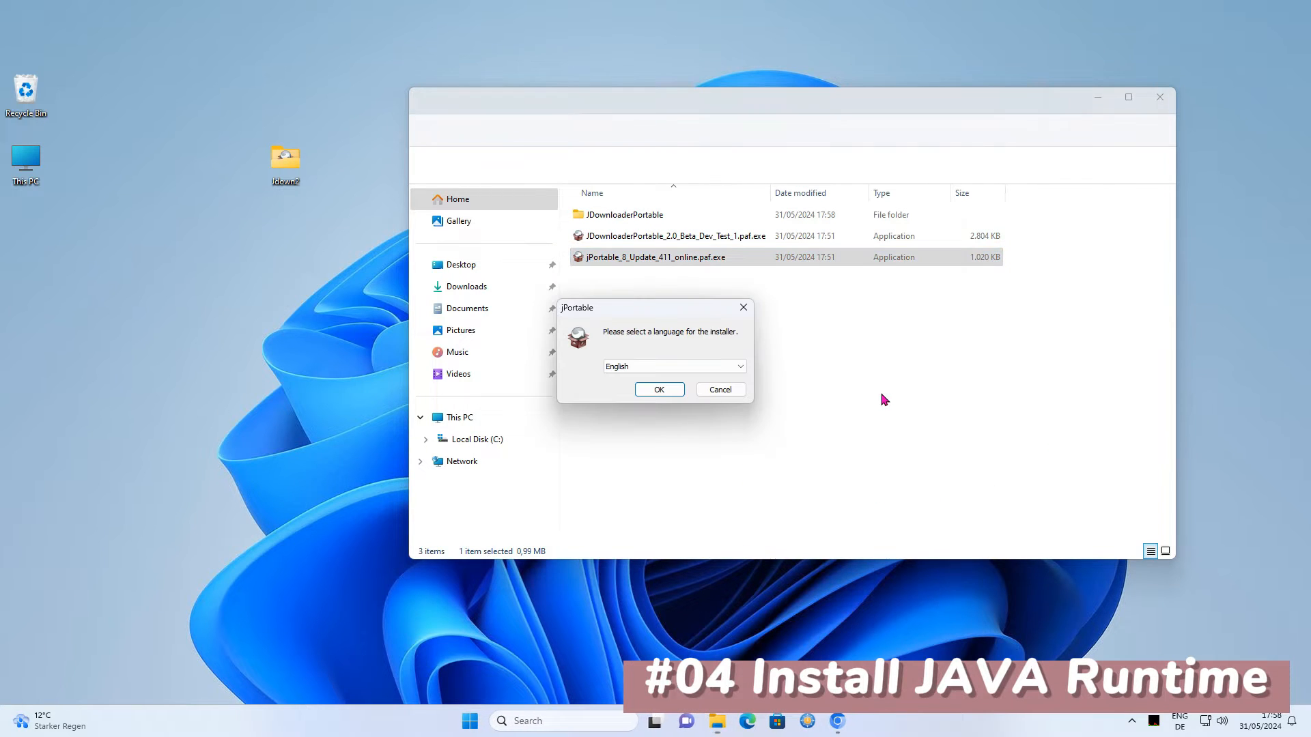
pyautogui.click(658, 389)
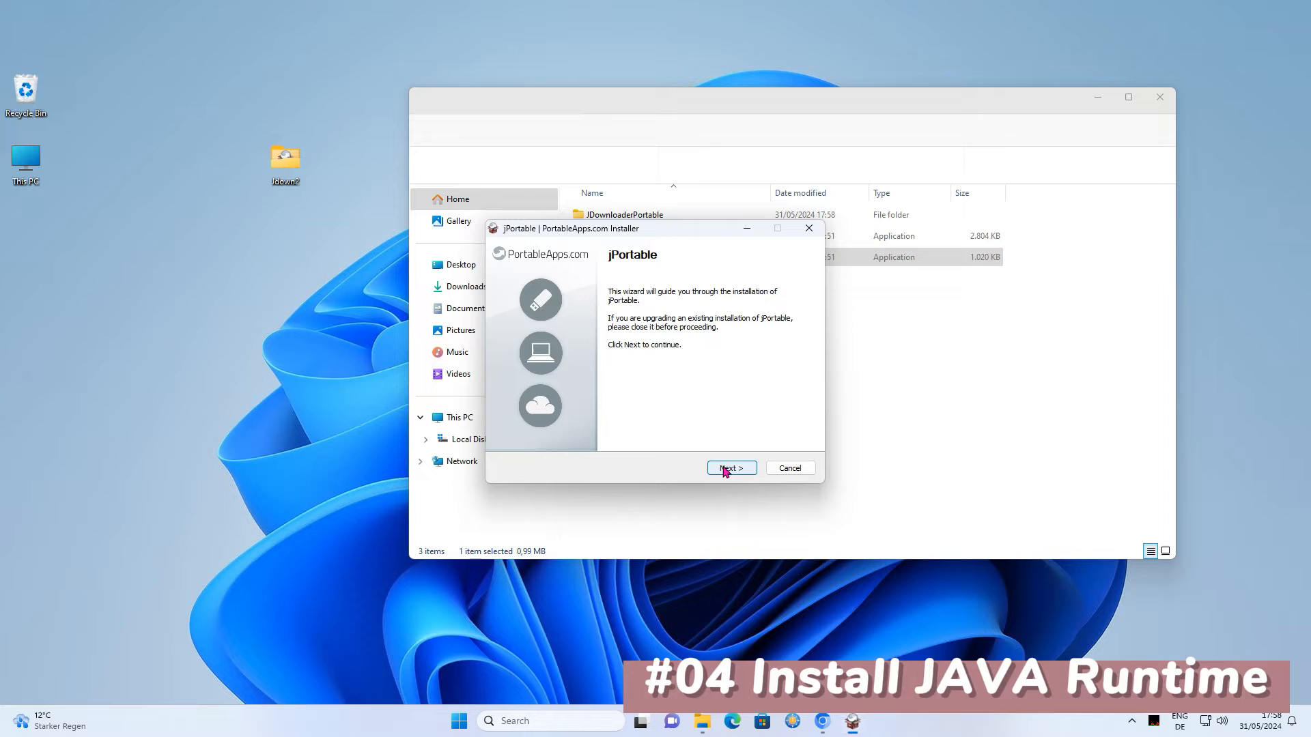
pyautogui.click(729, 467)
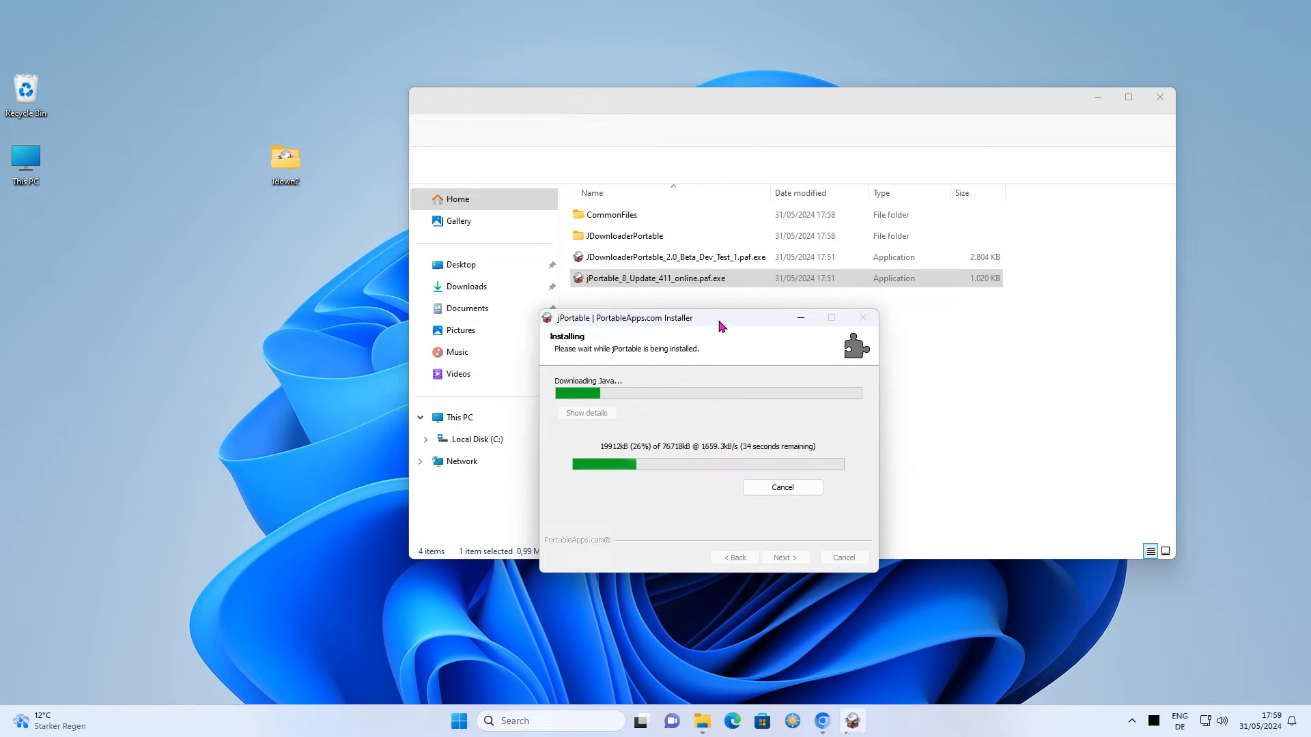
pyautogui.moveTo(1060, 476)
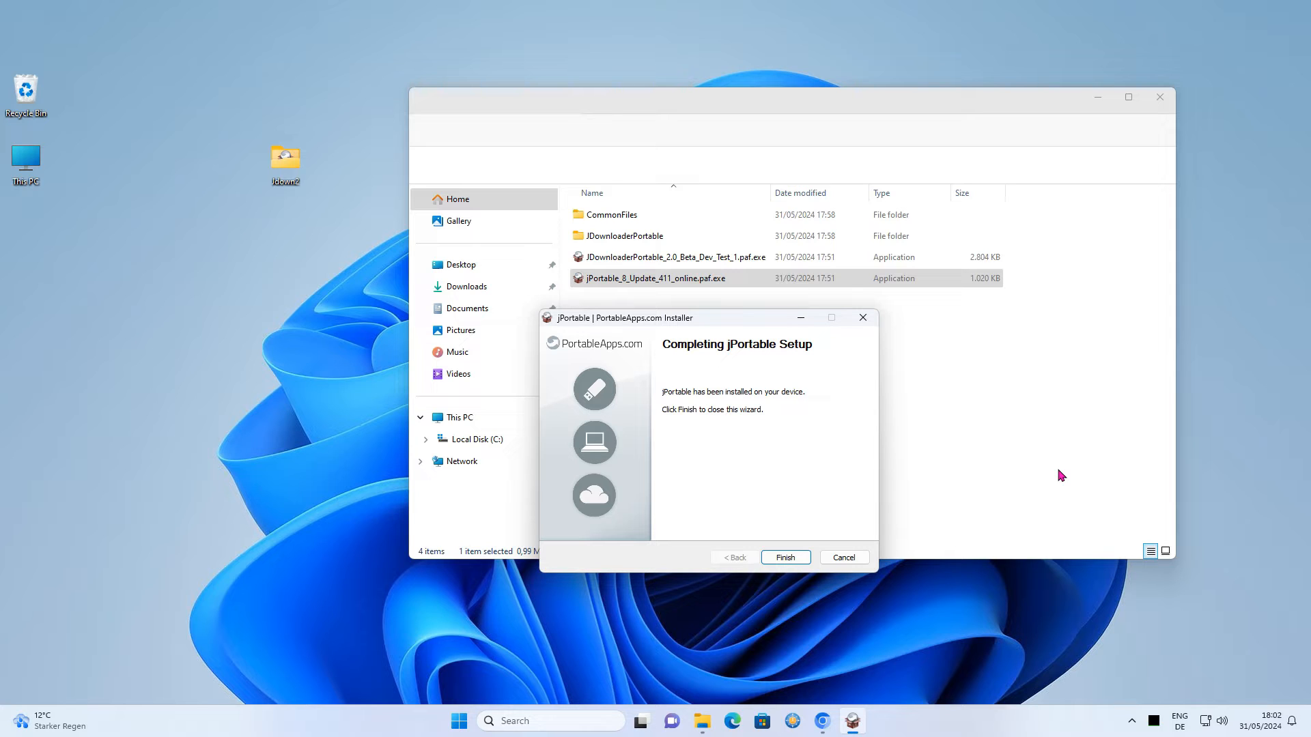
pyautogui.click(784, 557)
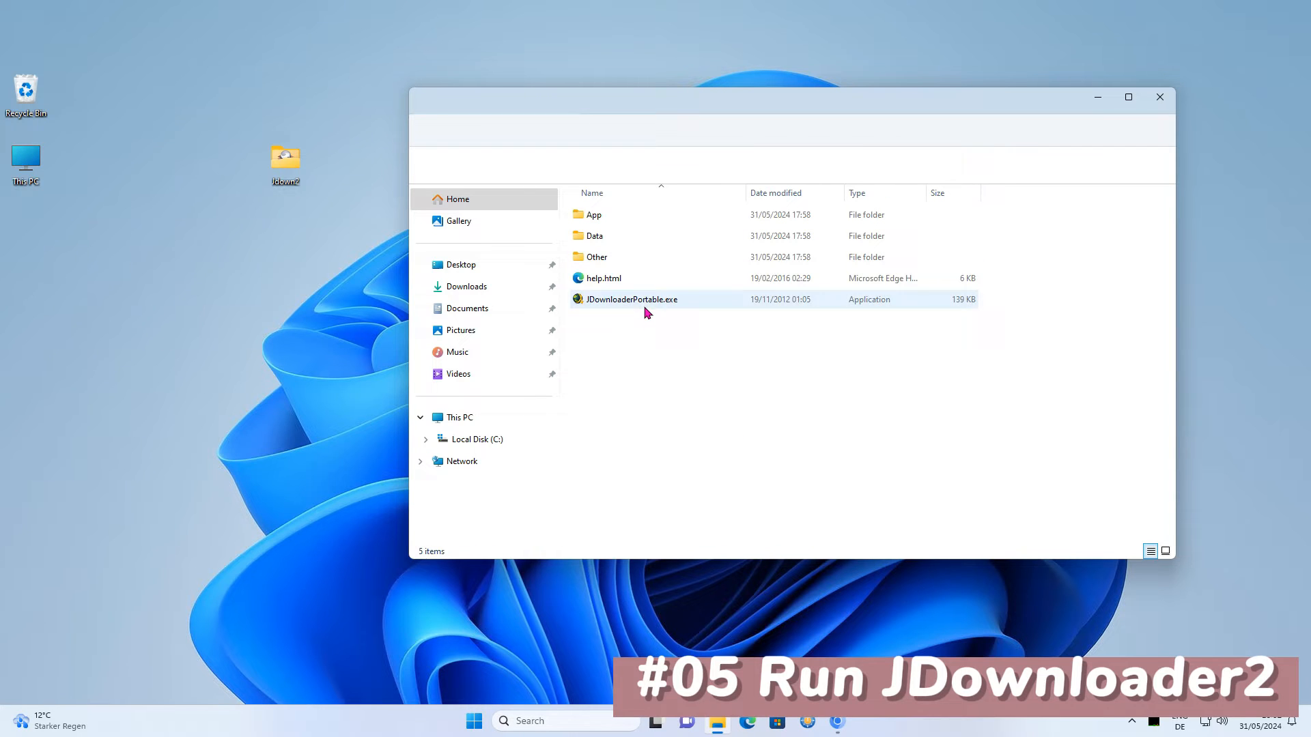
# Launch JDownloaderPortable.exe for its first start
pyautogui.doubleClick(630, 299)
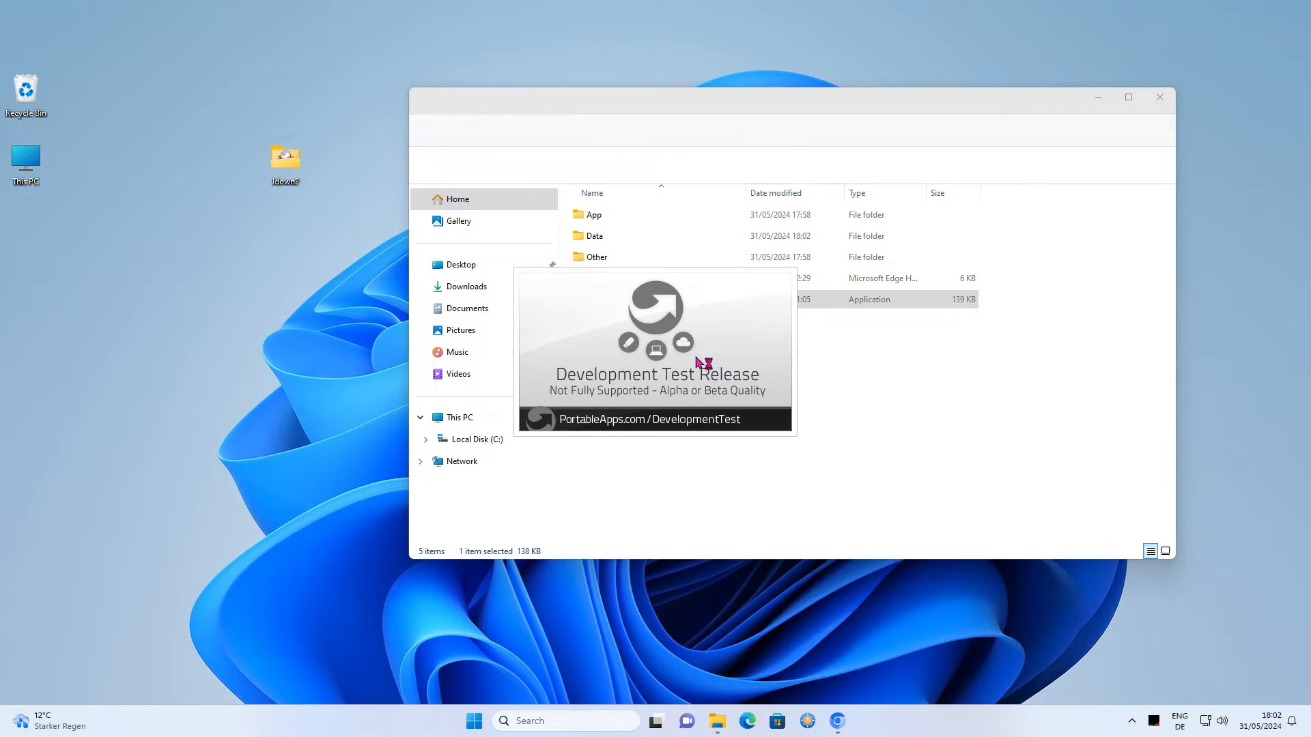
pyautogui.doubleClick(631, 299)
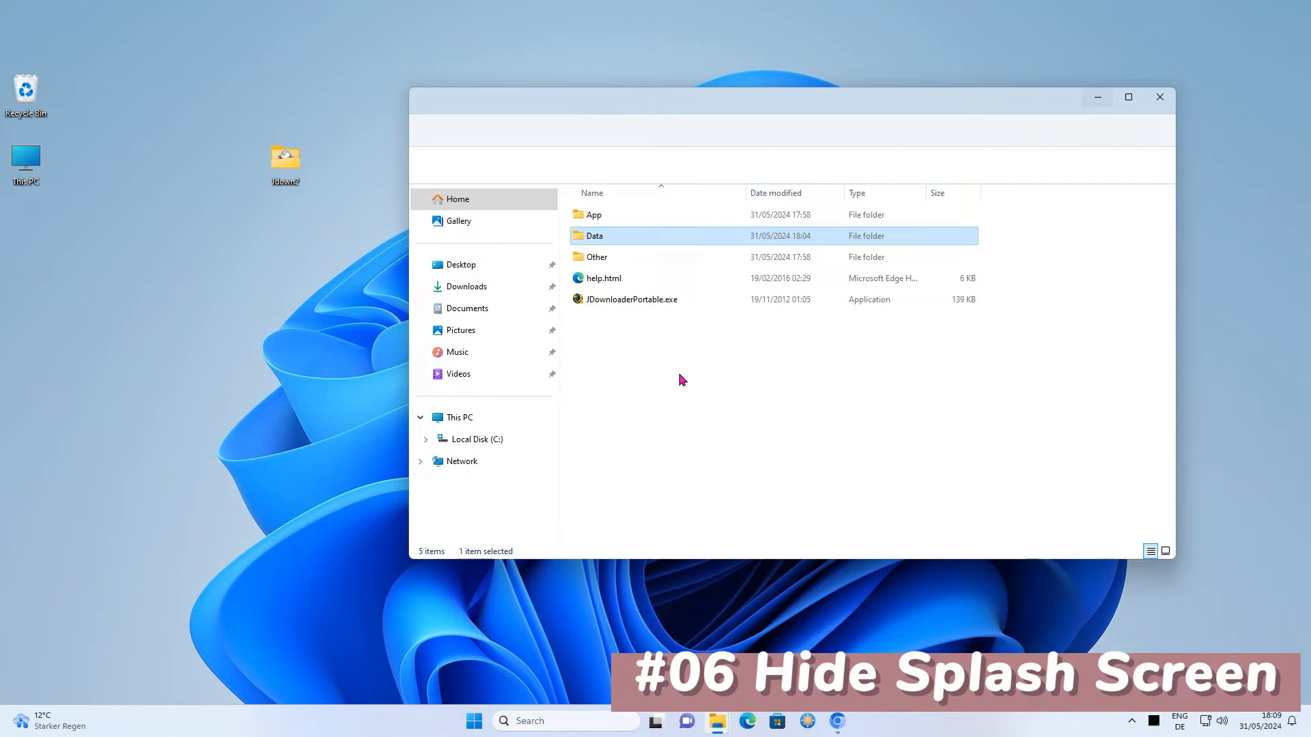
# Open the App folder and rename the splash image to Splash.jpg.old
pyautogui.click(594, 215)
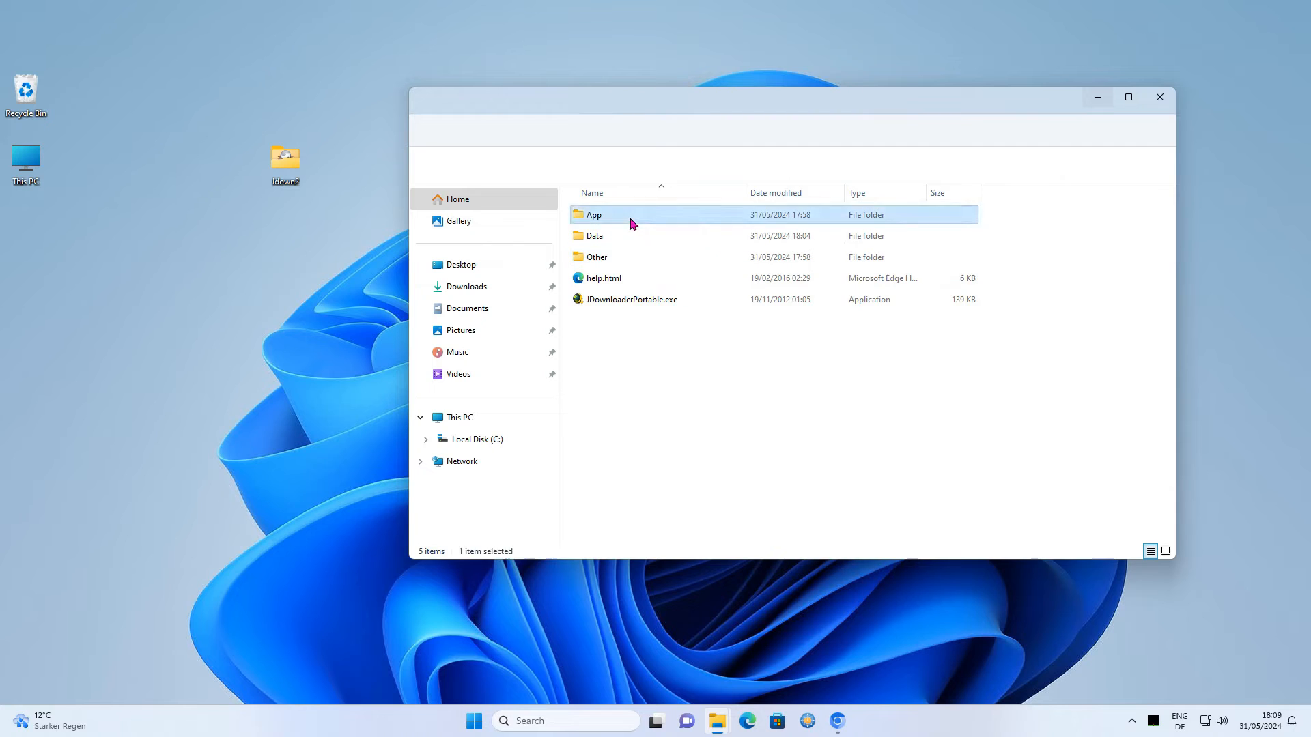
pyautogui.doubleClick(594, 215)
pyautogui.write('Splash.jpg.old')
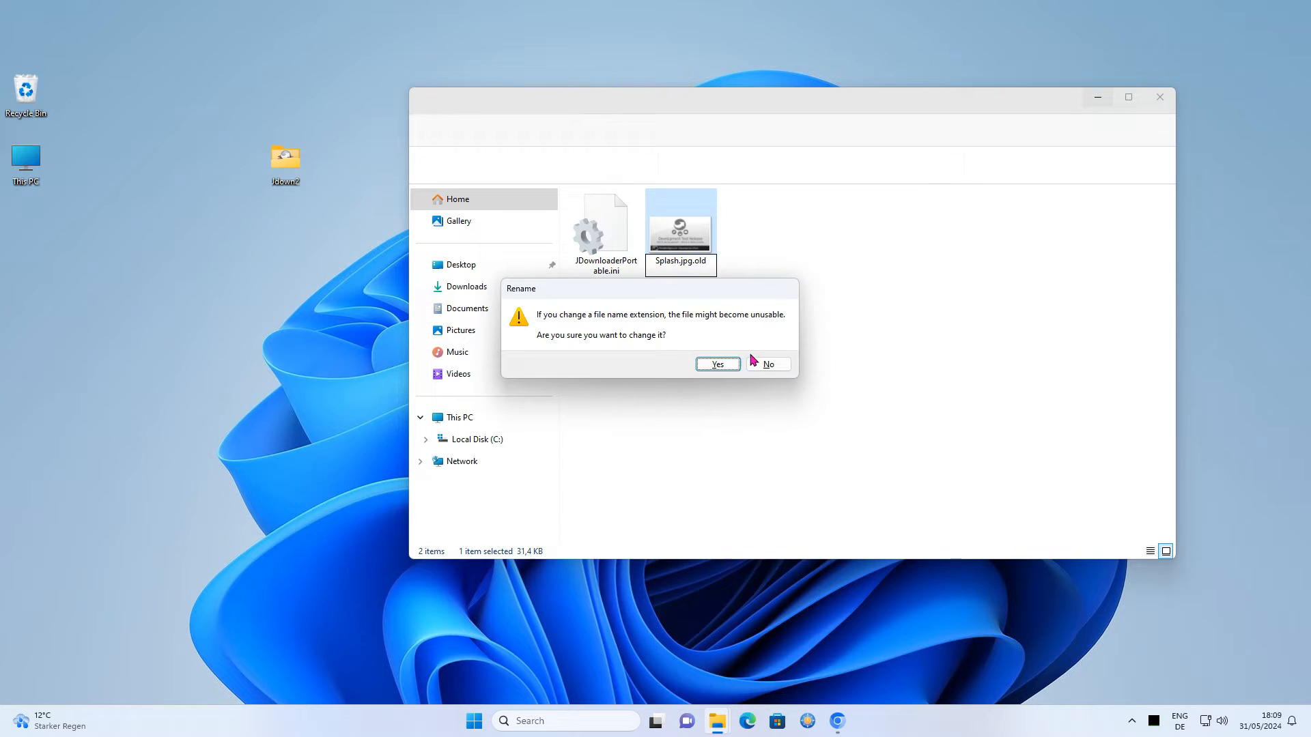
pyautogui.click(716, 364)
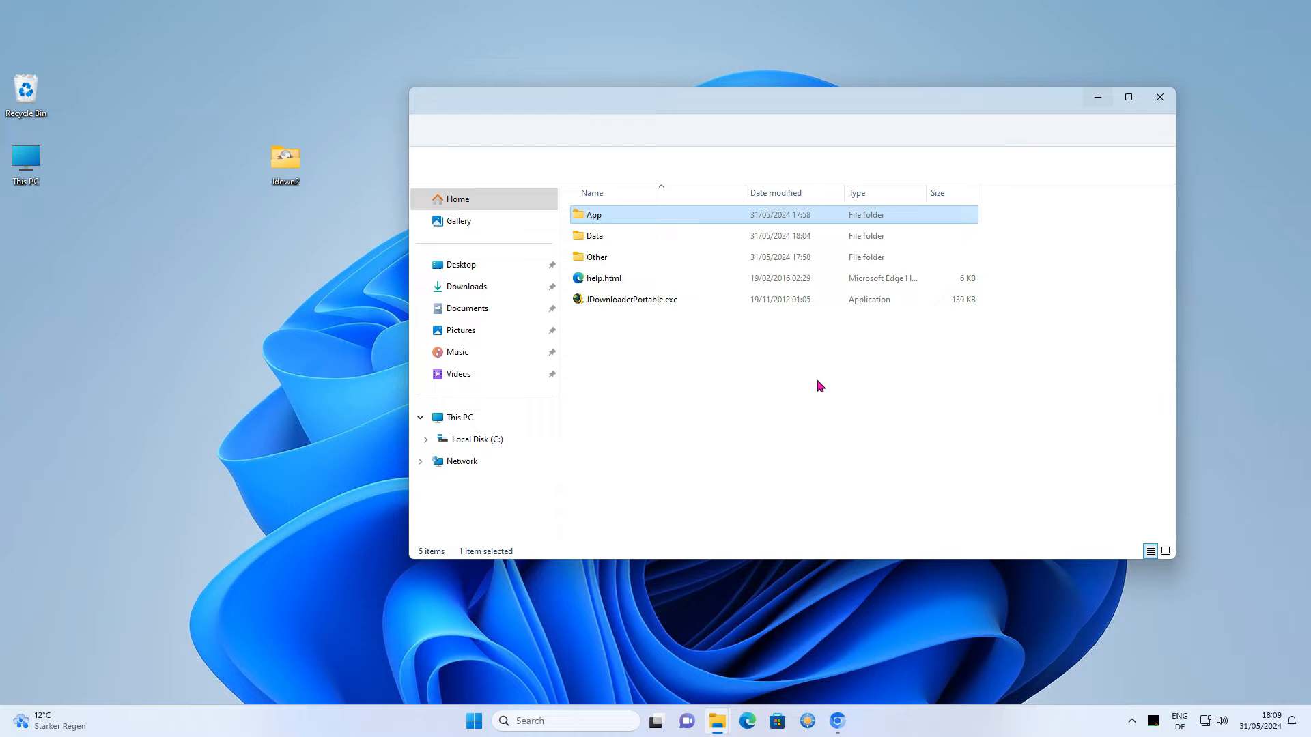
# Relaunch JDownloader Portable and open its Settings tab
pyautogui.click(631, 299)
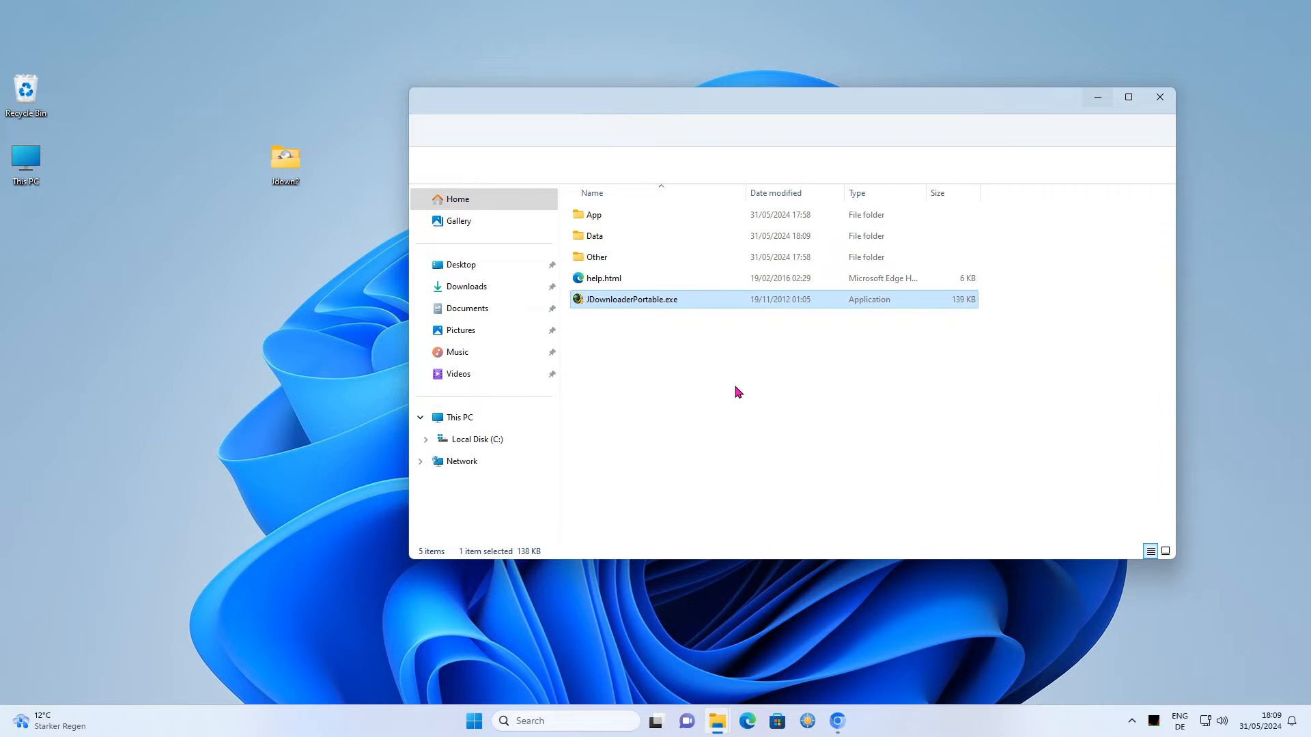
pyautogui.doubleClick(631, 299)
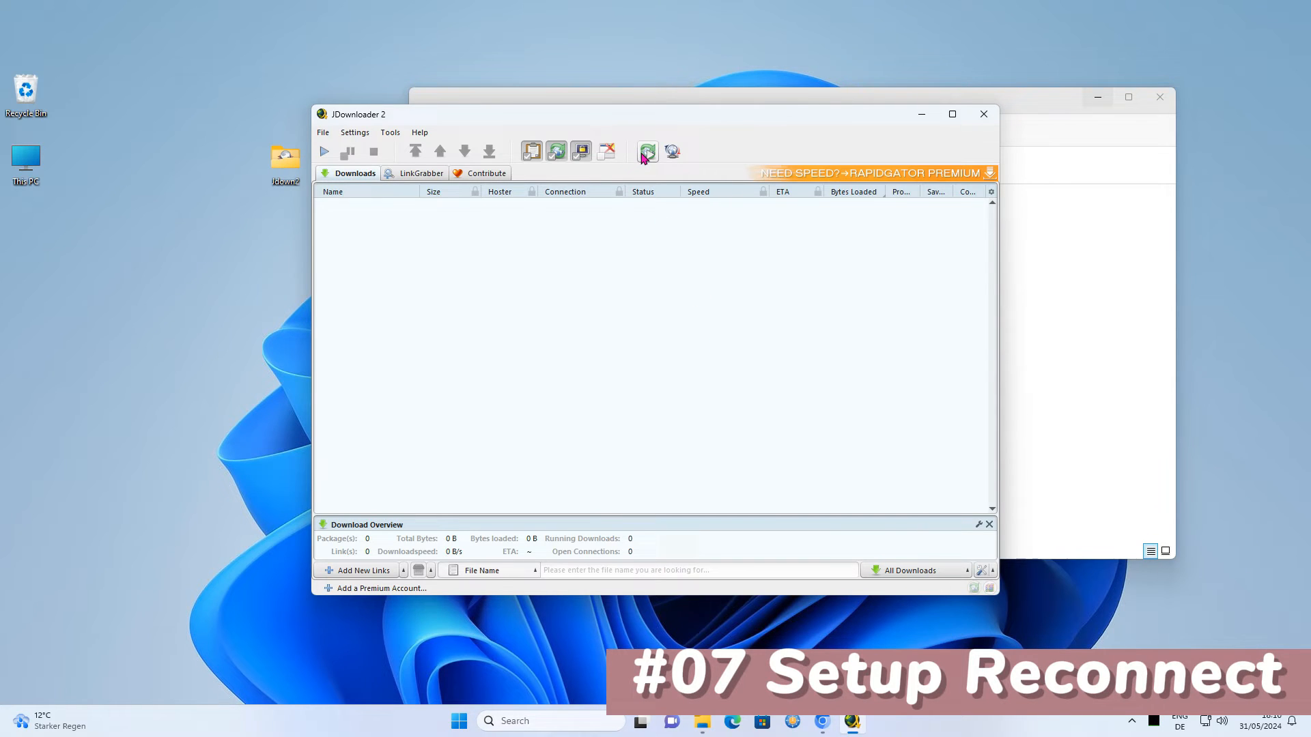
pyautogui.moveTo(647, 152)
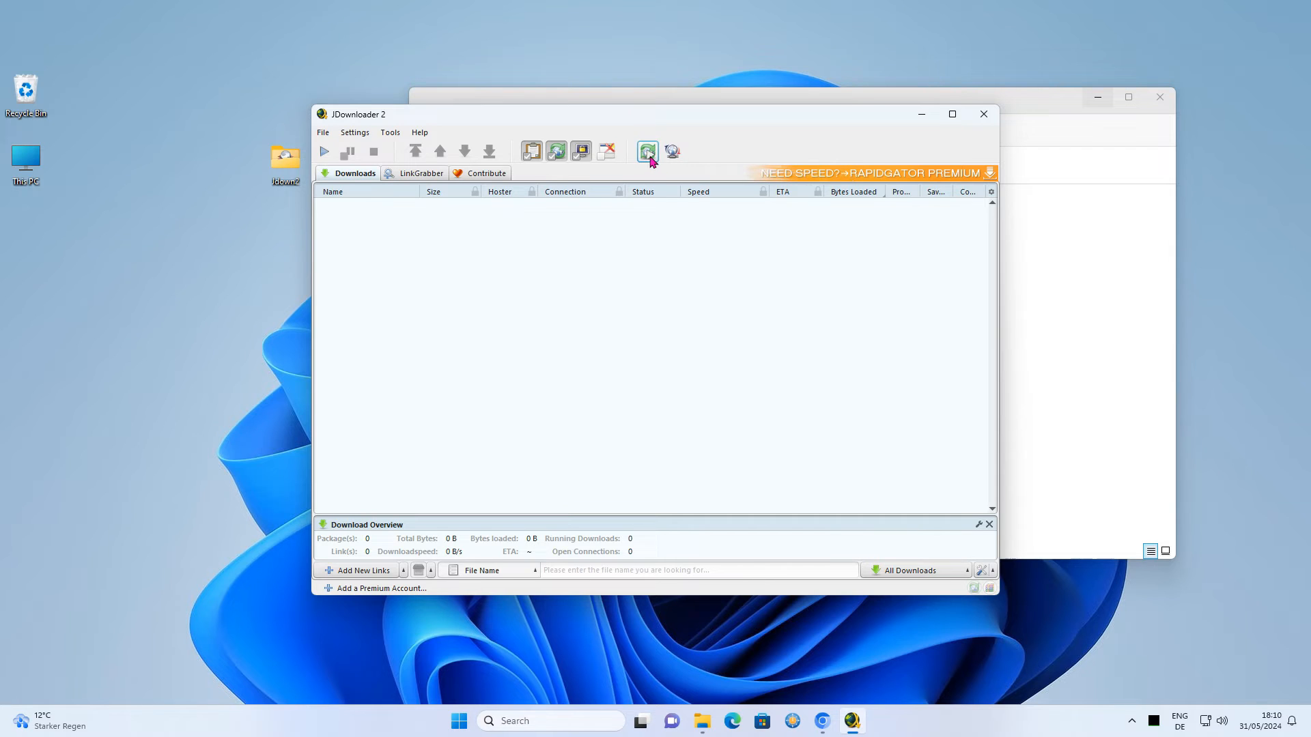
pyautogui.click(647, 151)
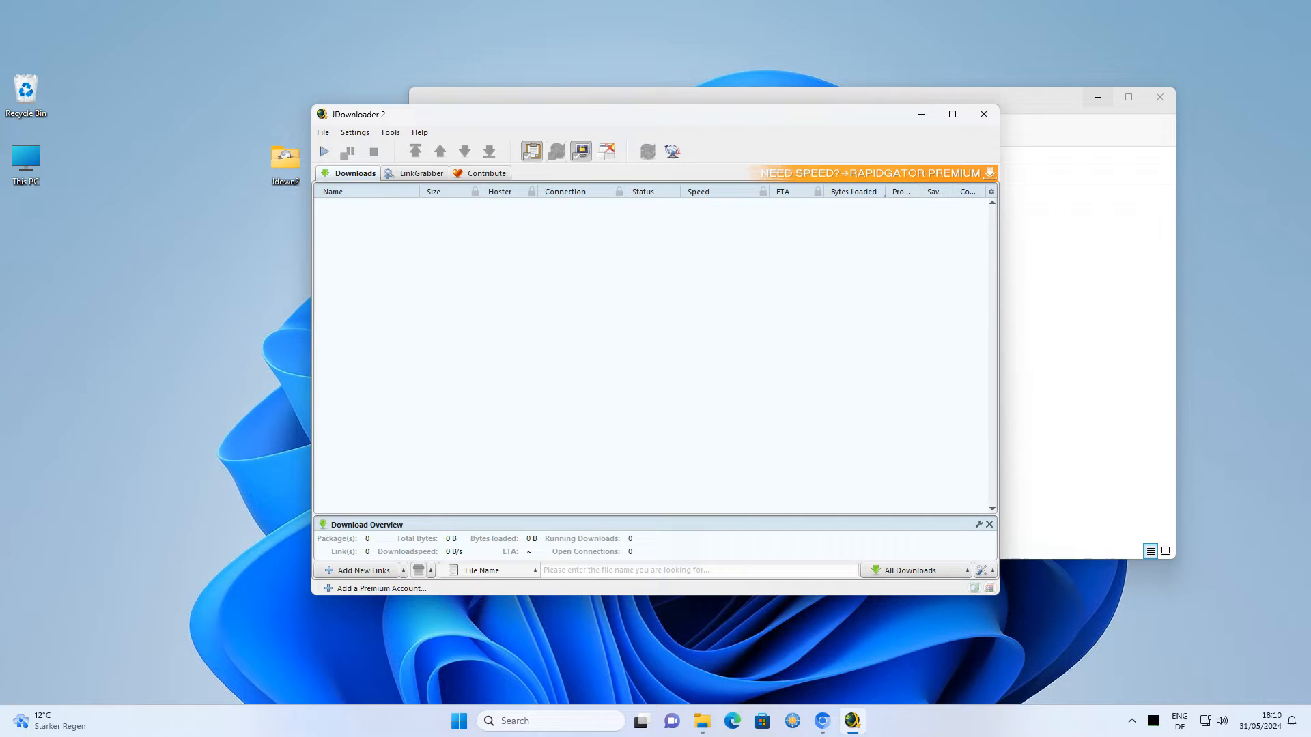
pyautogui.click(355, 131)
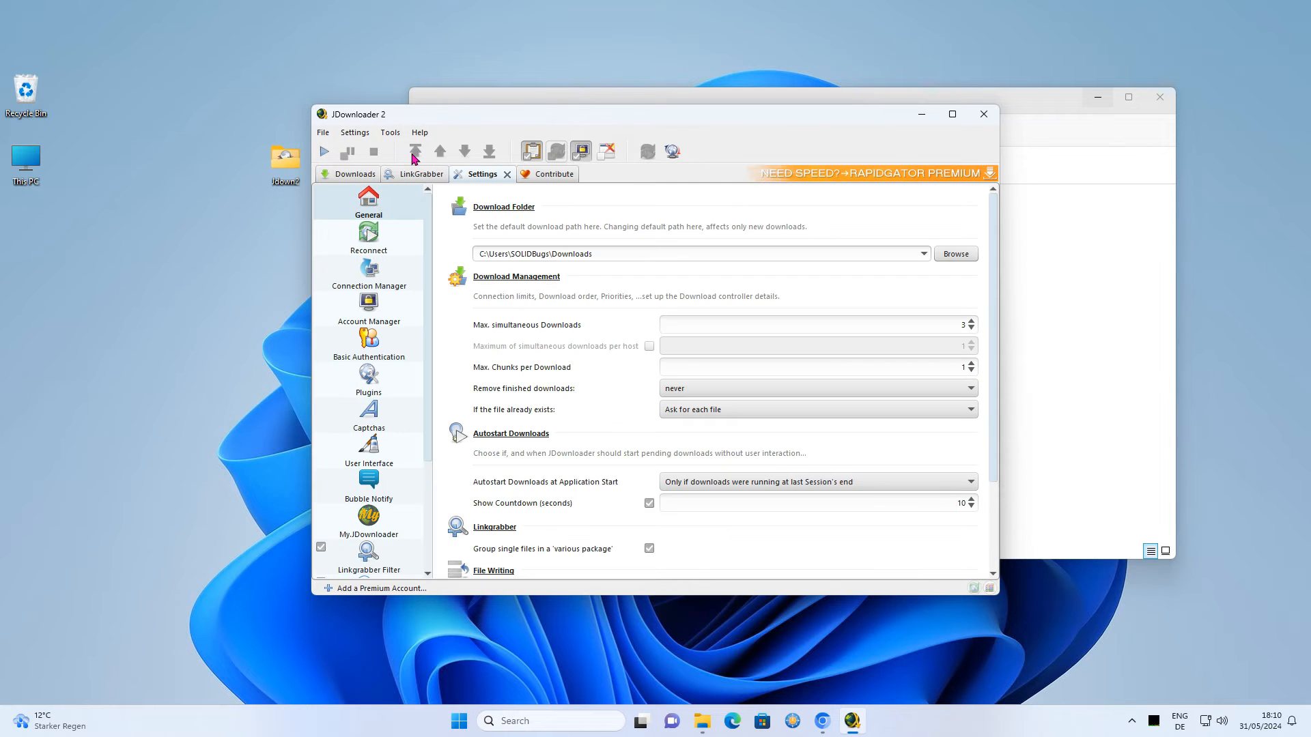
# Start the Reconnect Wizard, accept its warning, then cancel the router search
pyautogui.click(368, 238)
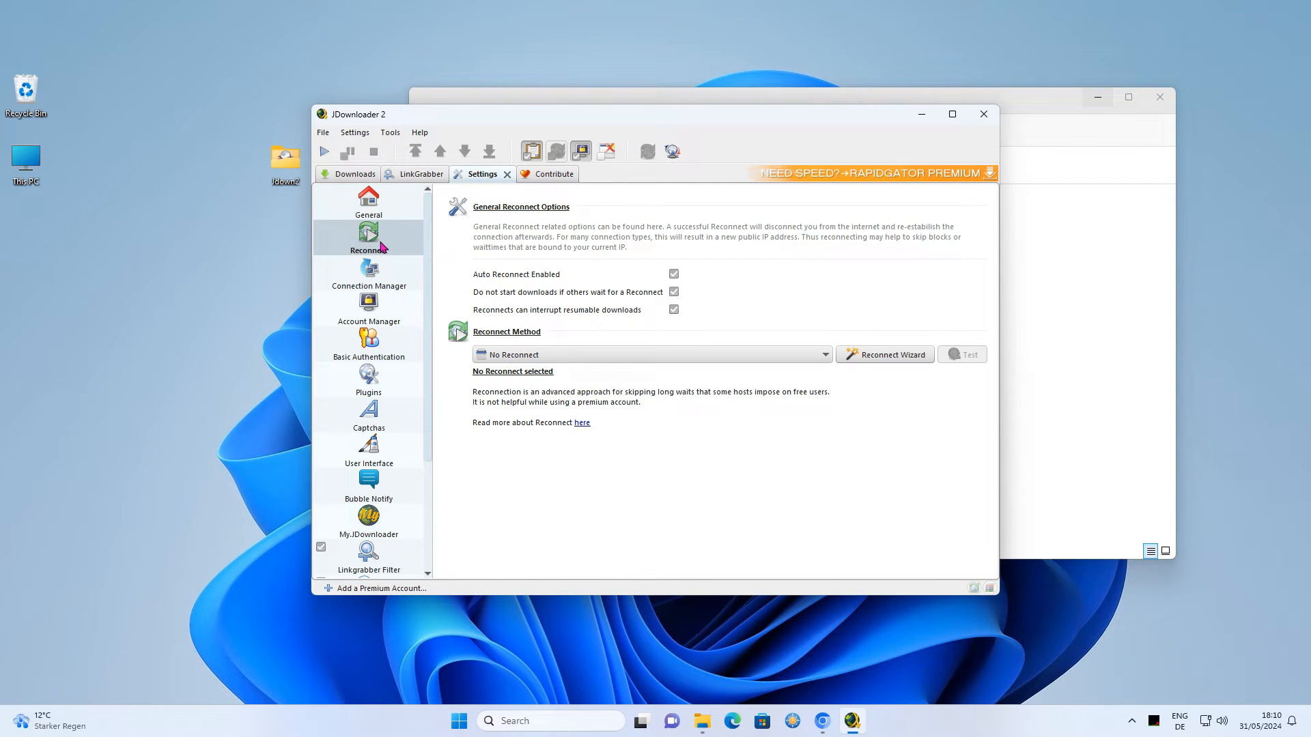
pyautogui.click(884, 354)
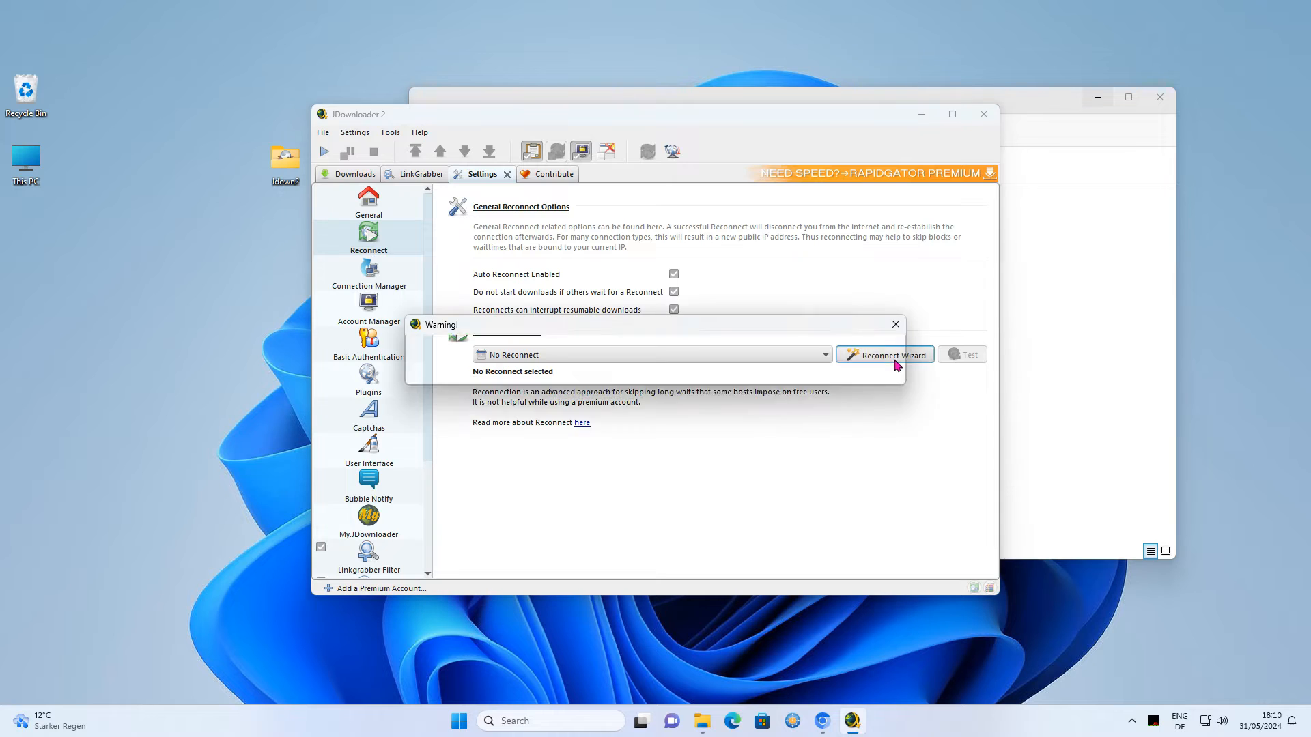
pyautogui.click(884, 355)
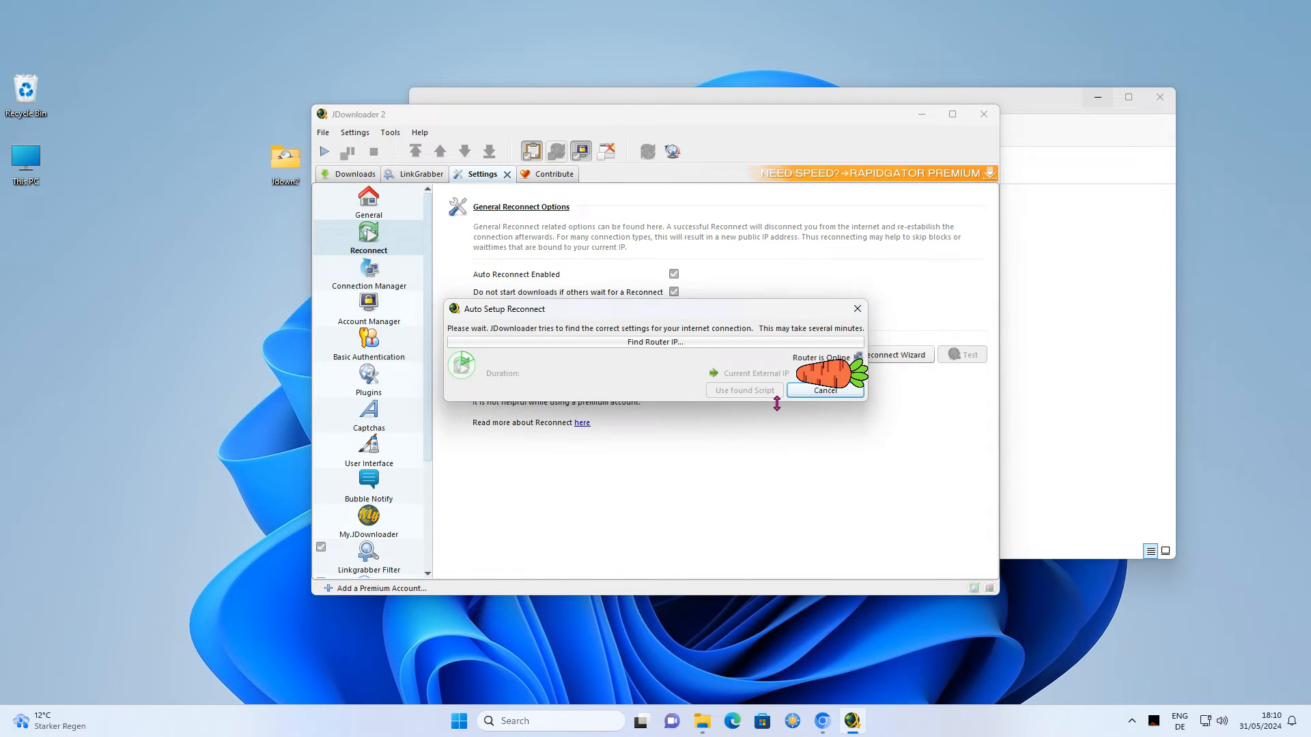
pyautogui.moveTo(697, 392)
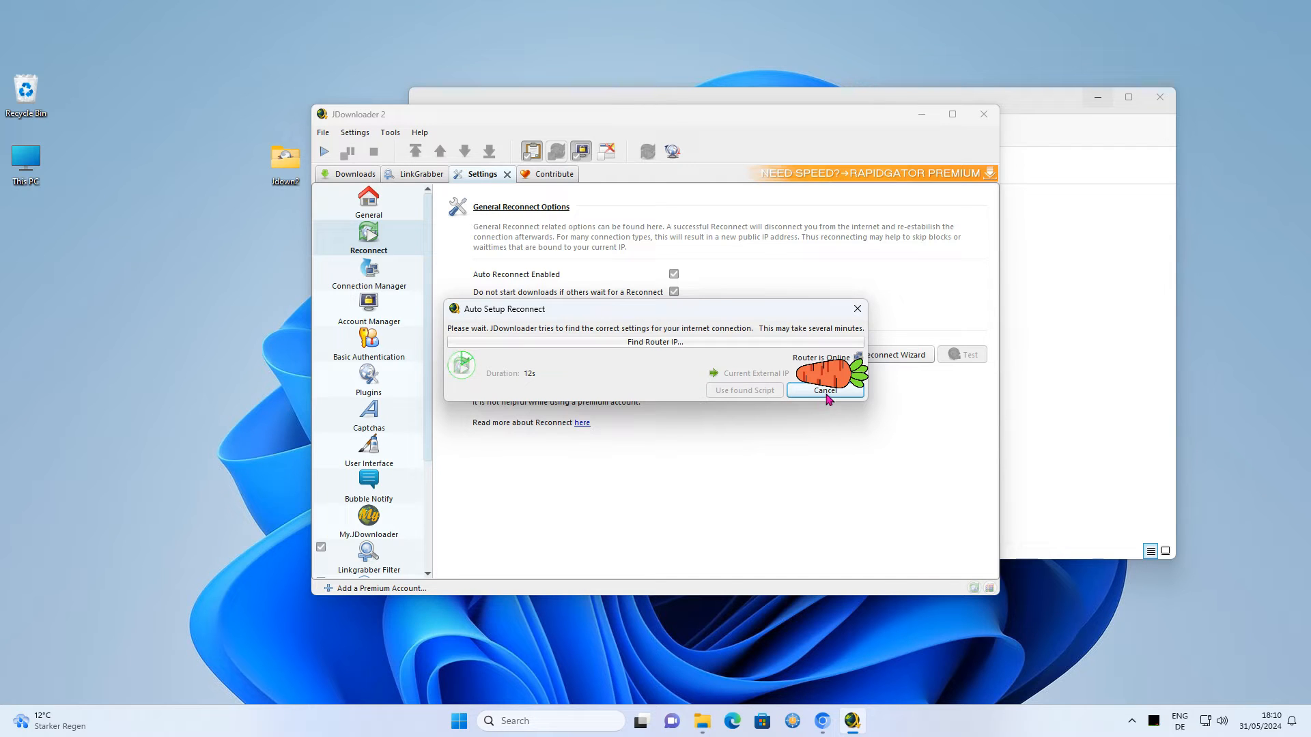
pyautogui.click(824, 390)
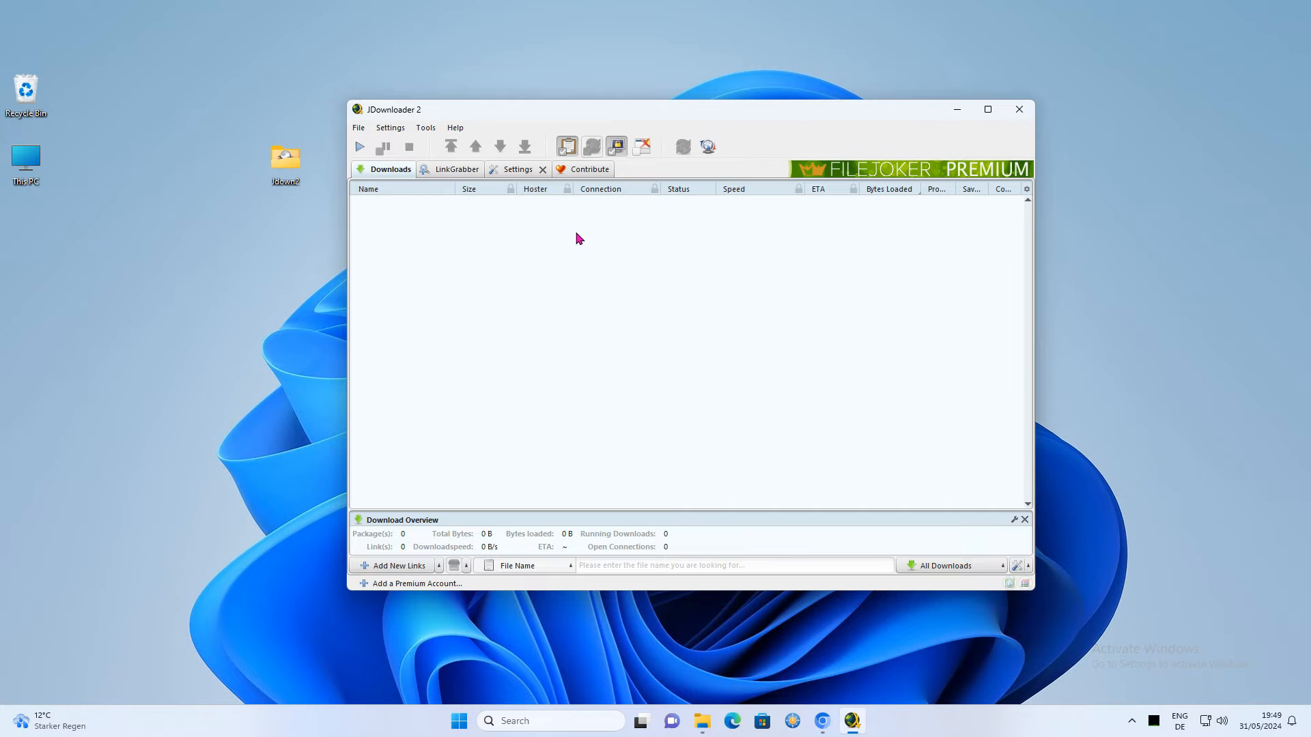
# Open Advanced Settings from the Settings sidebar and acknowledge the warning
pyautogui.click(518, 169)
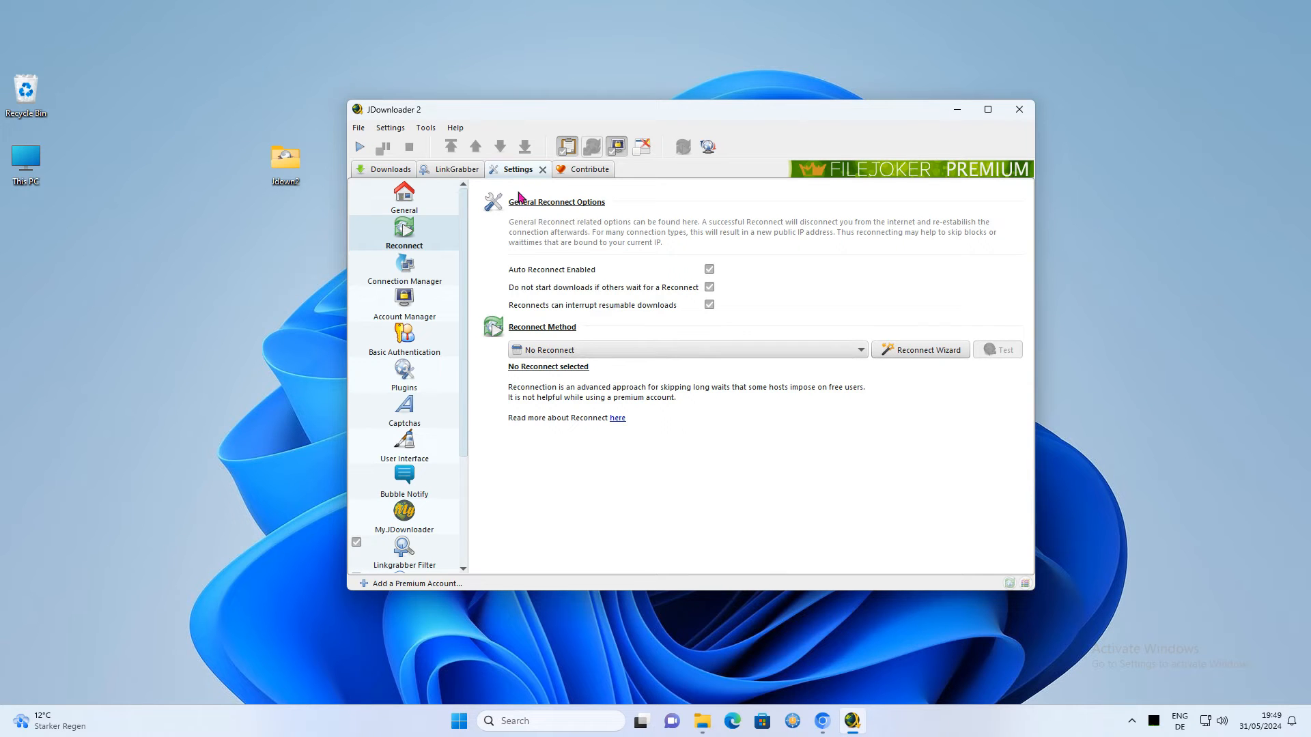
pyautogui.scroll(-3)
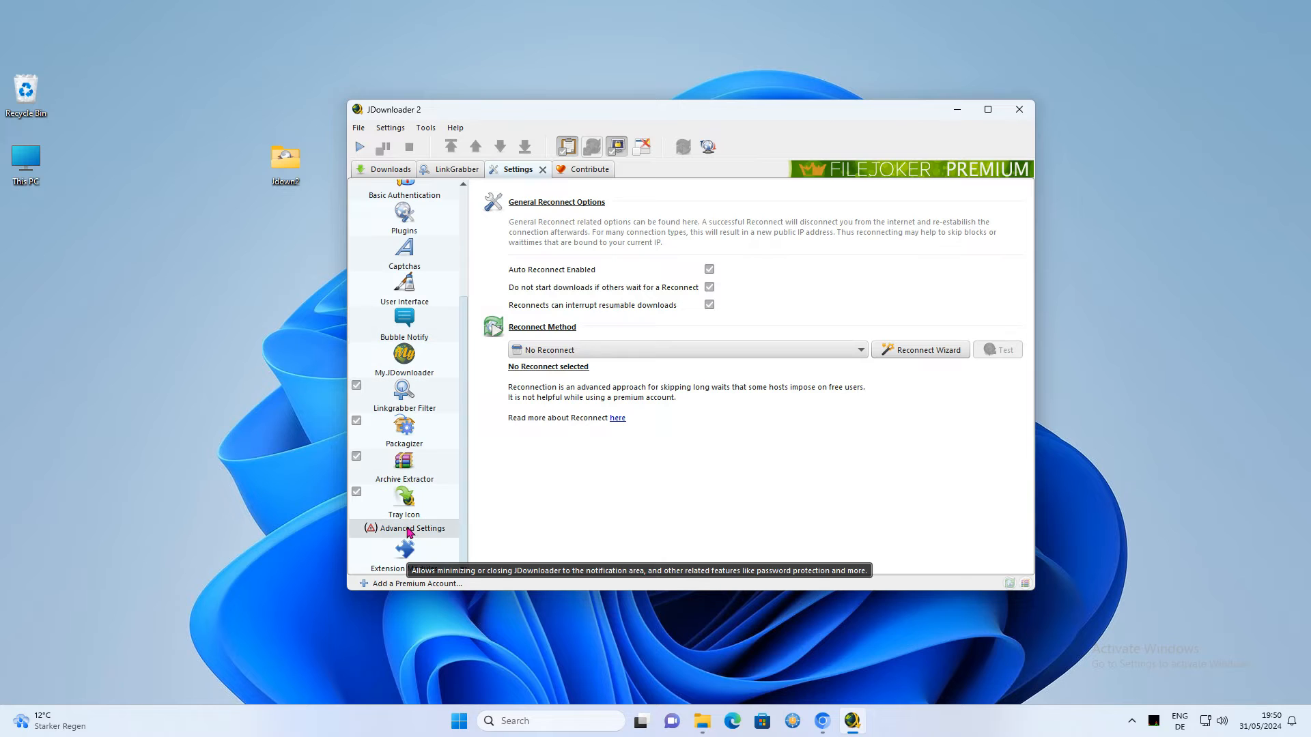
pyautogui.click(417, 528)
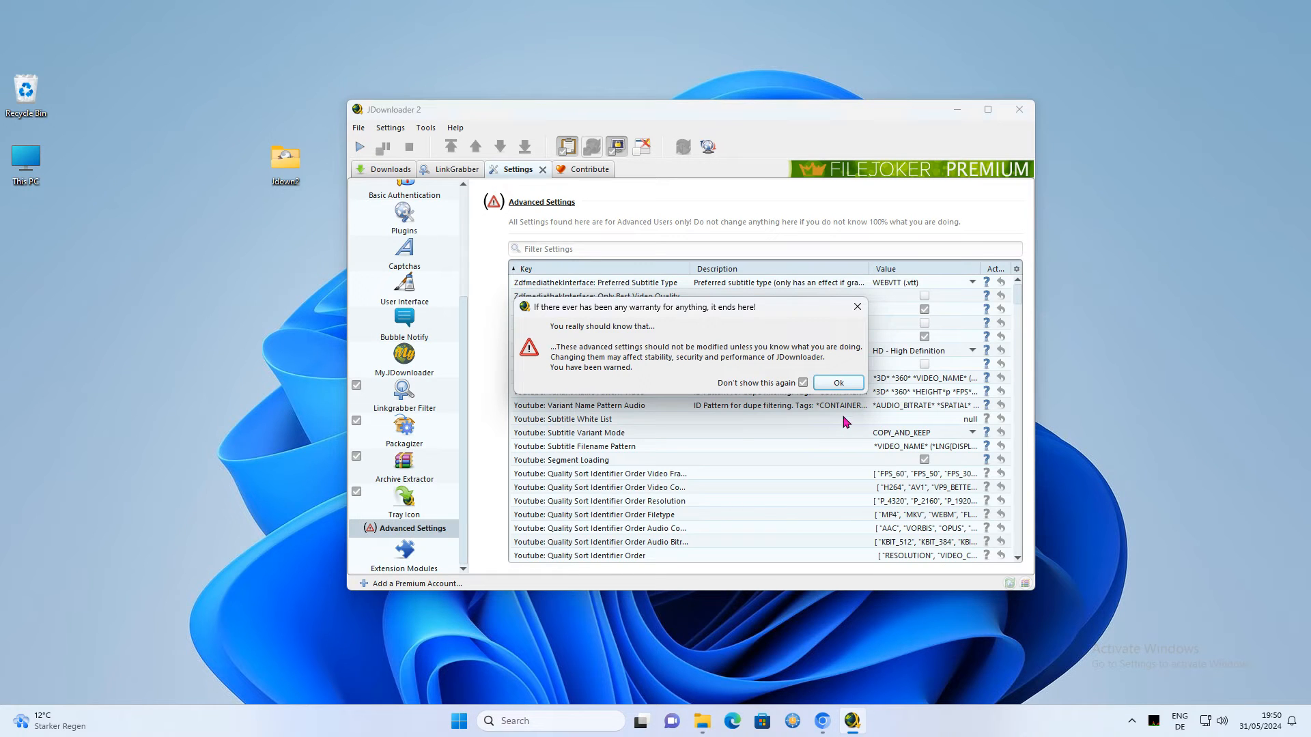
pyautogui.click(837, 382)
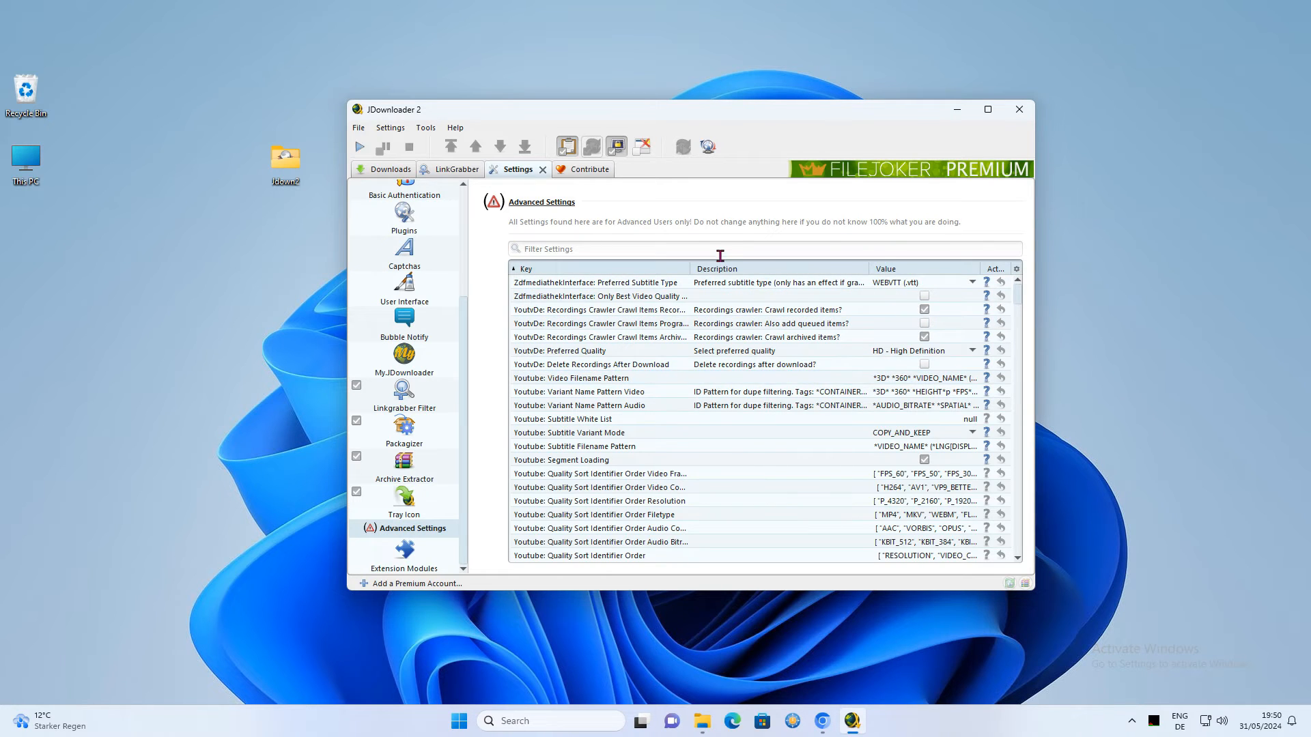
# Uncheck the Banner setting and set the Donate Button visibility to hidden
pyautogui.write('banner')
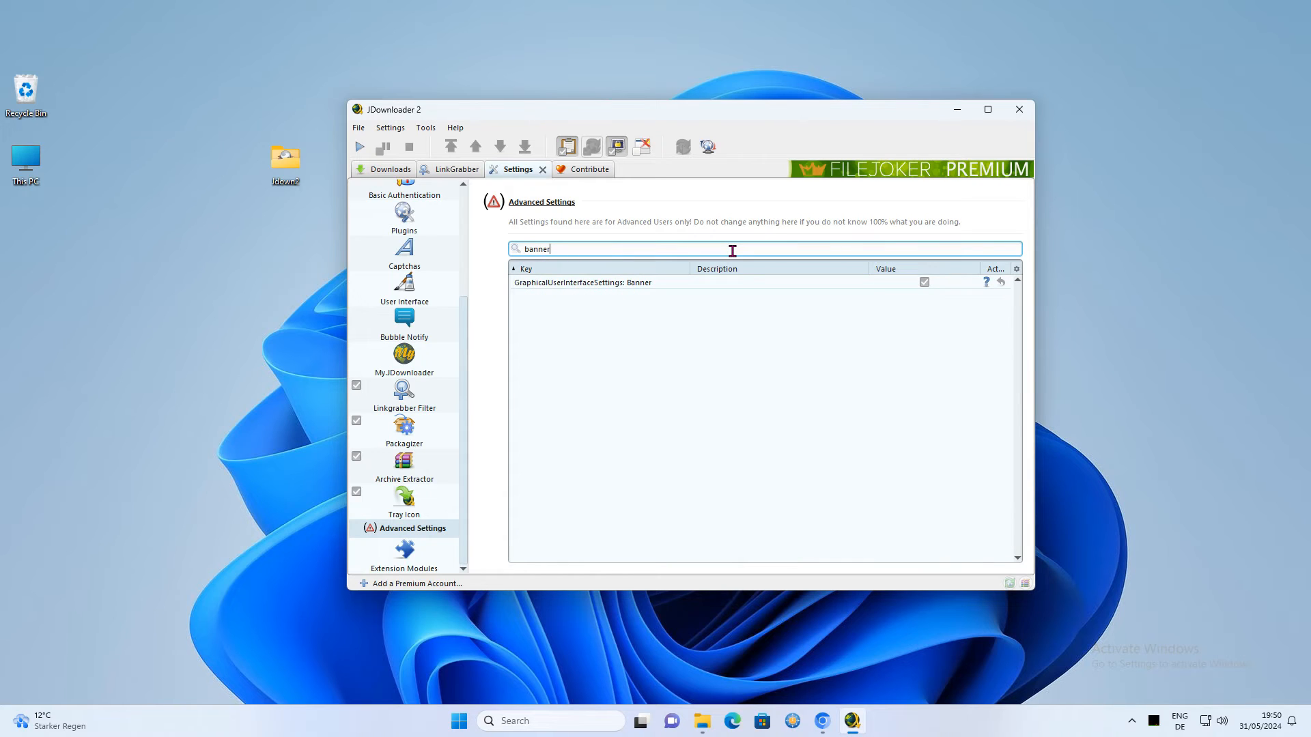
pyautogui.click(924, 282)
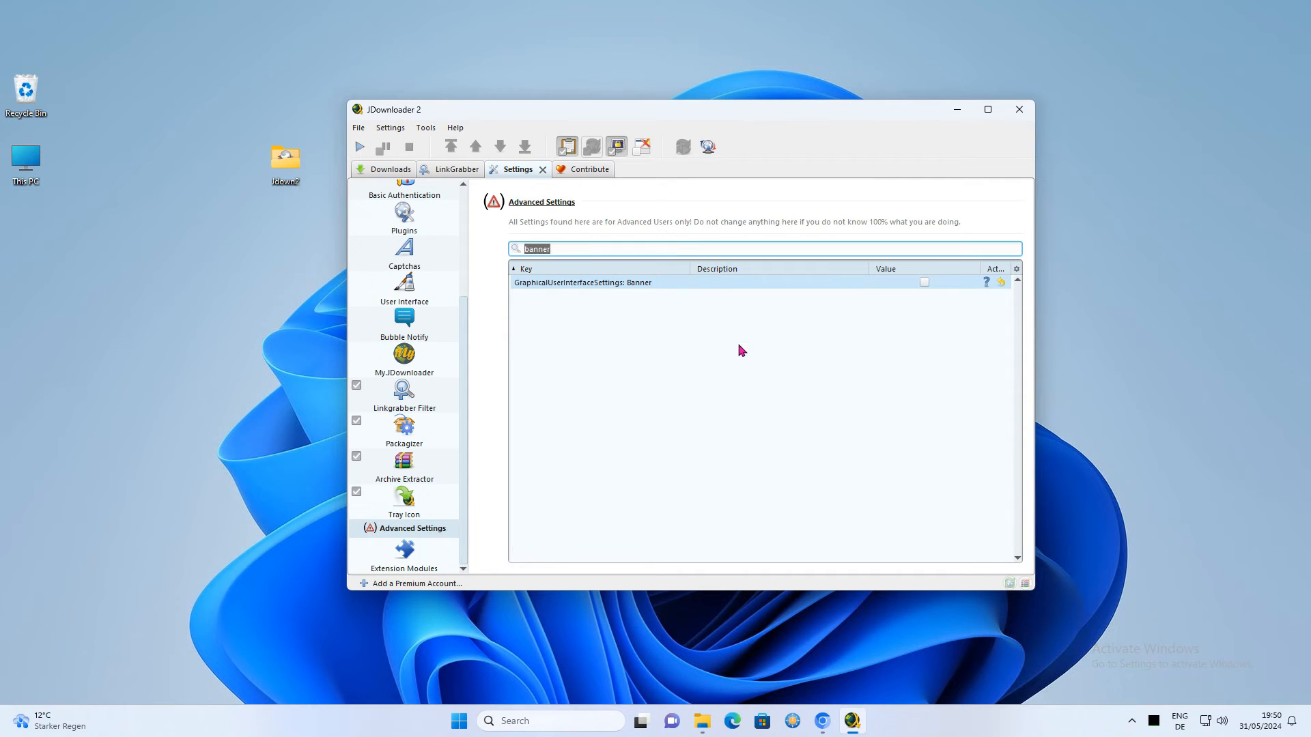
pyautogui.write('donate')
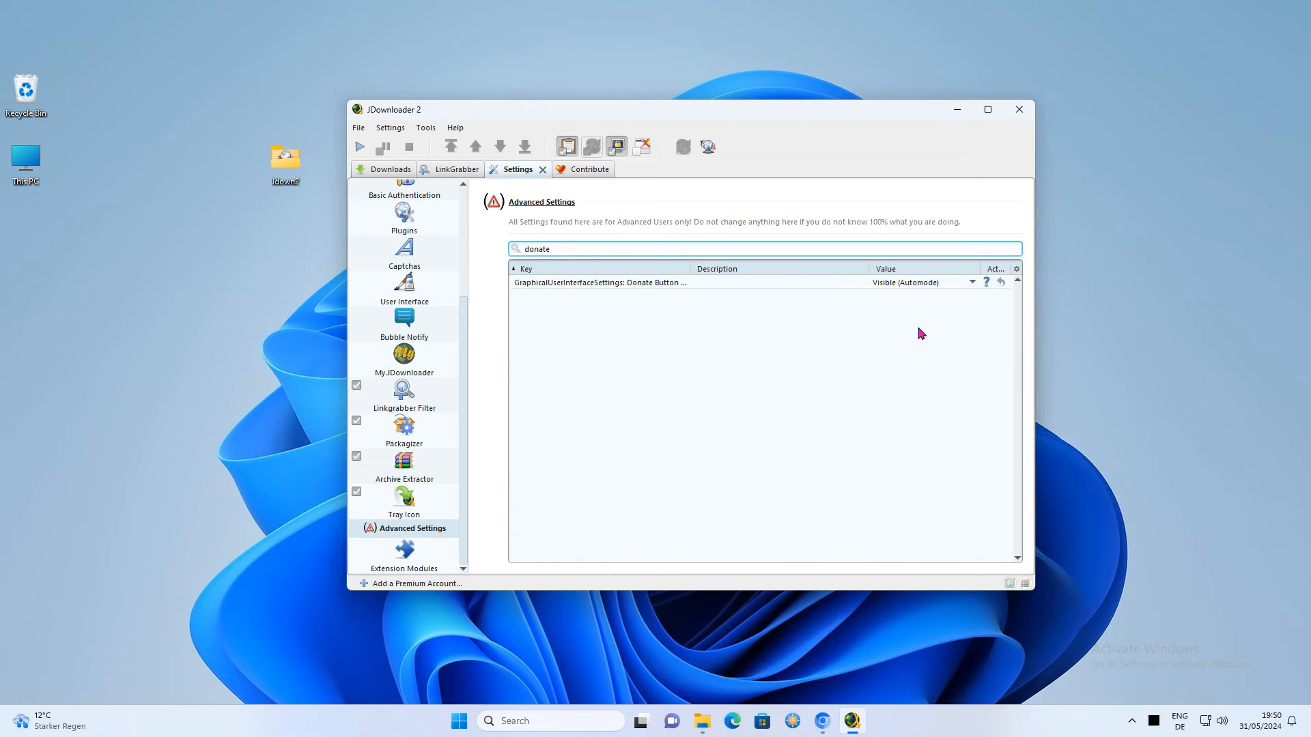
pyautogui.click(971, 282)
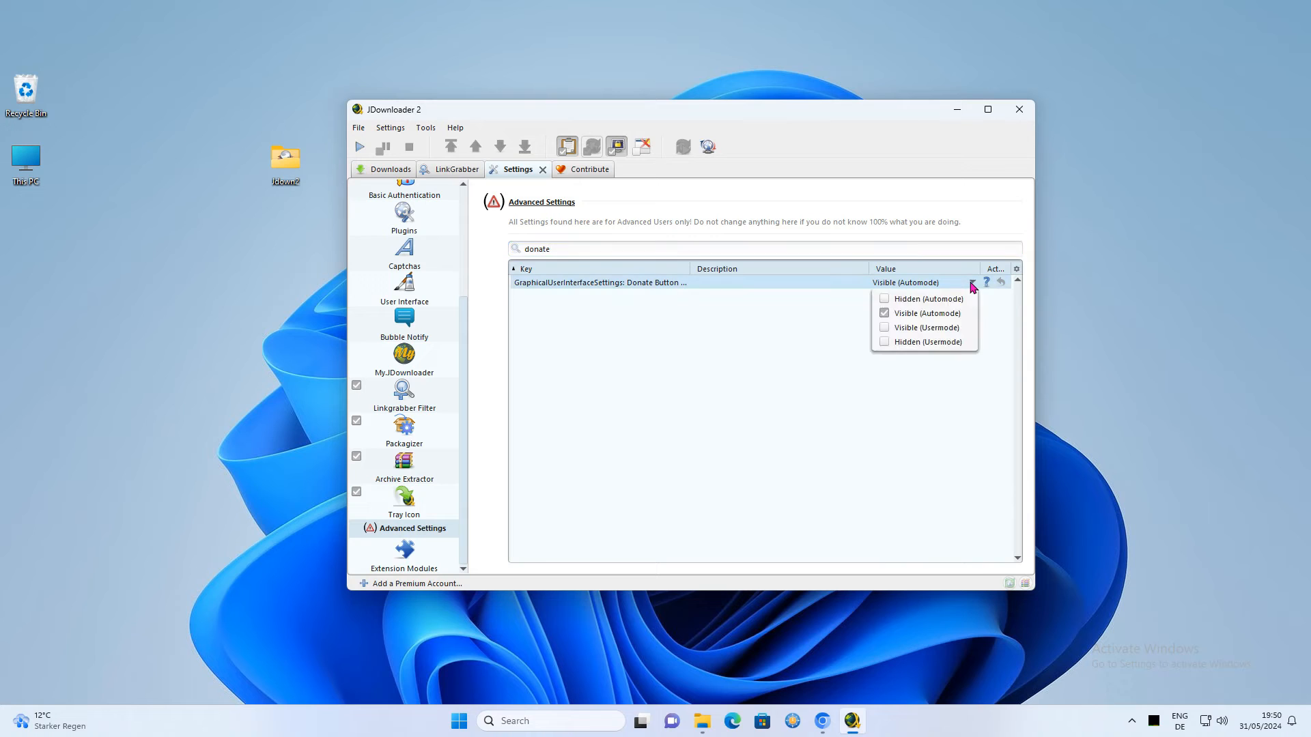
pyautogui.moveTo(899, 317)
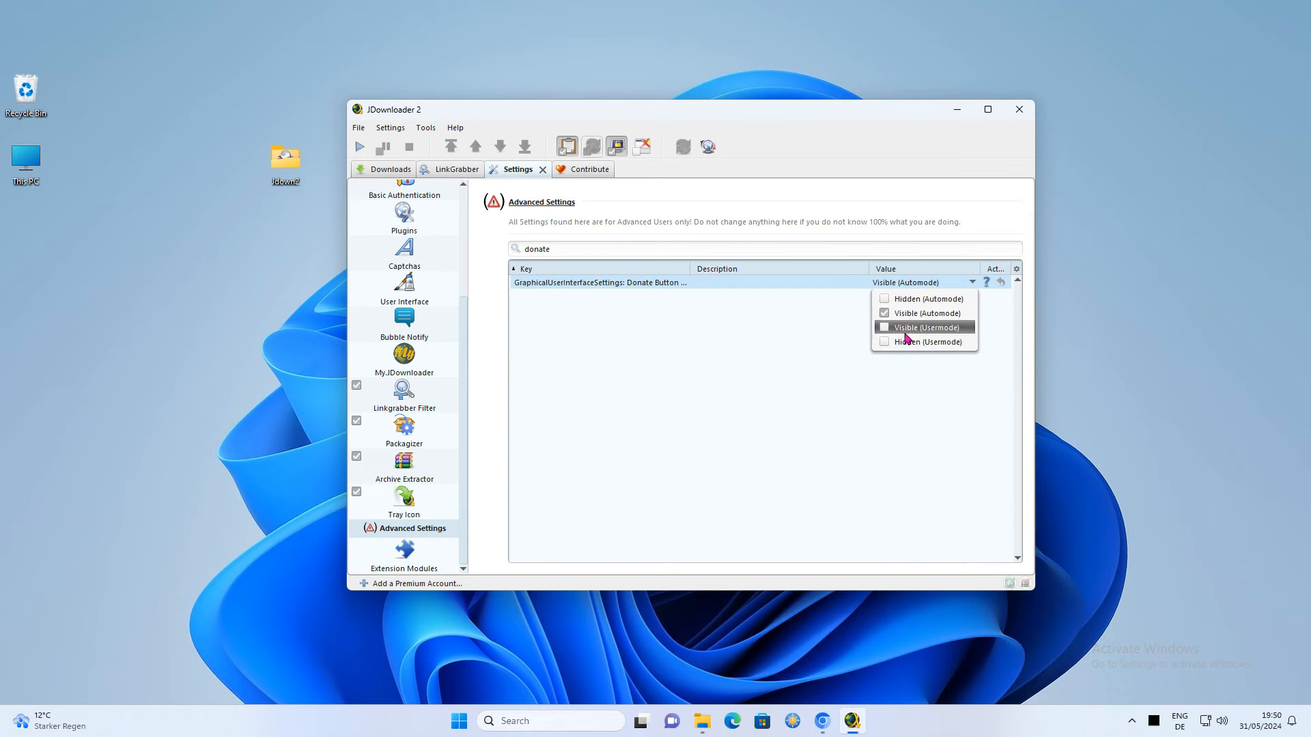
pyautogui.click(924, 341)
pyautogui.write('premium')
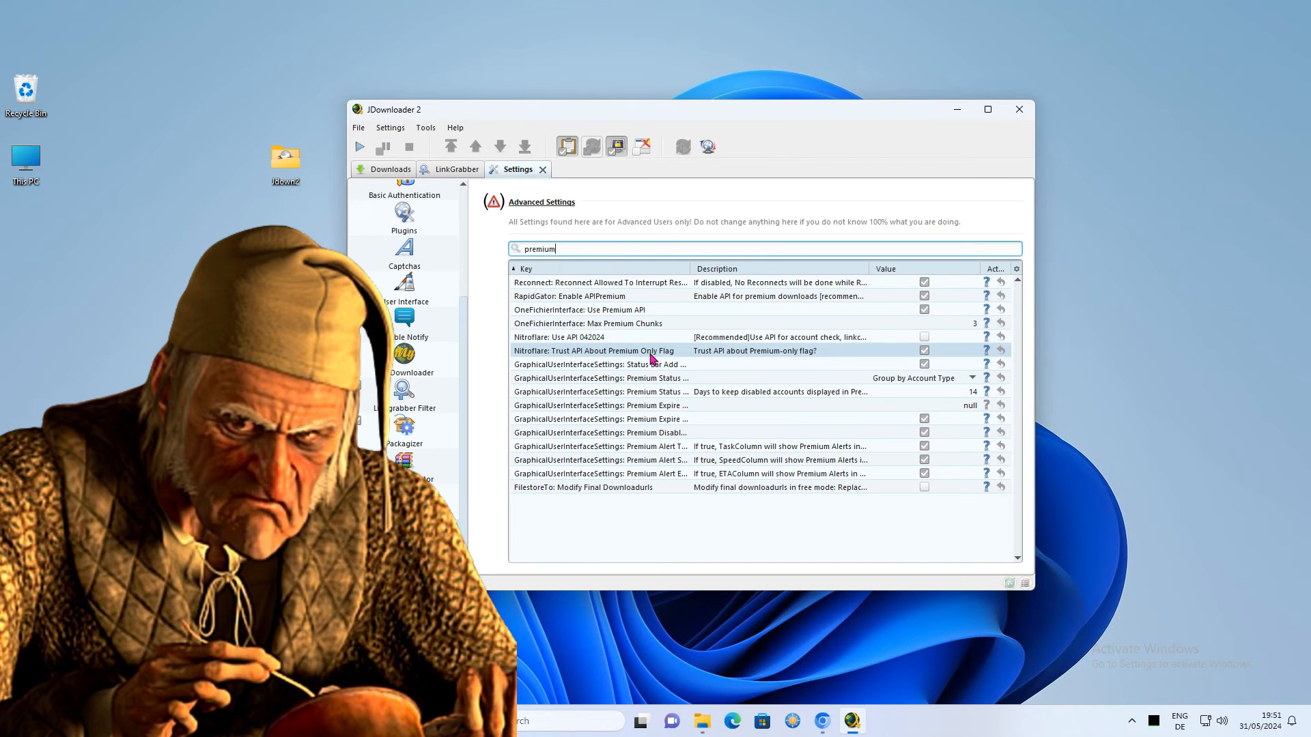
# Filter for 'premium alert' and uncheck the Premium Alert column settings, including ETA
pyautogui.write('al')
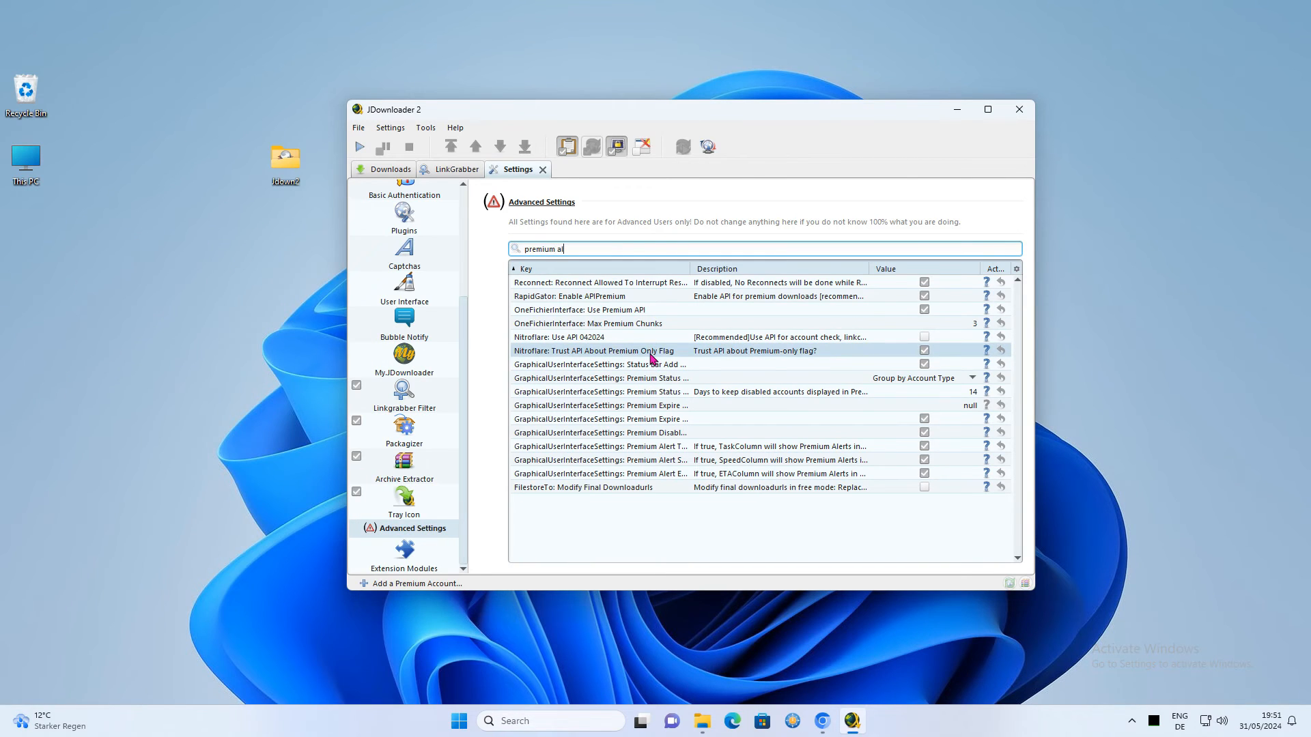
pyautogui.write('ert')
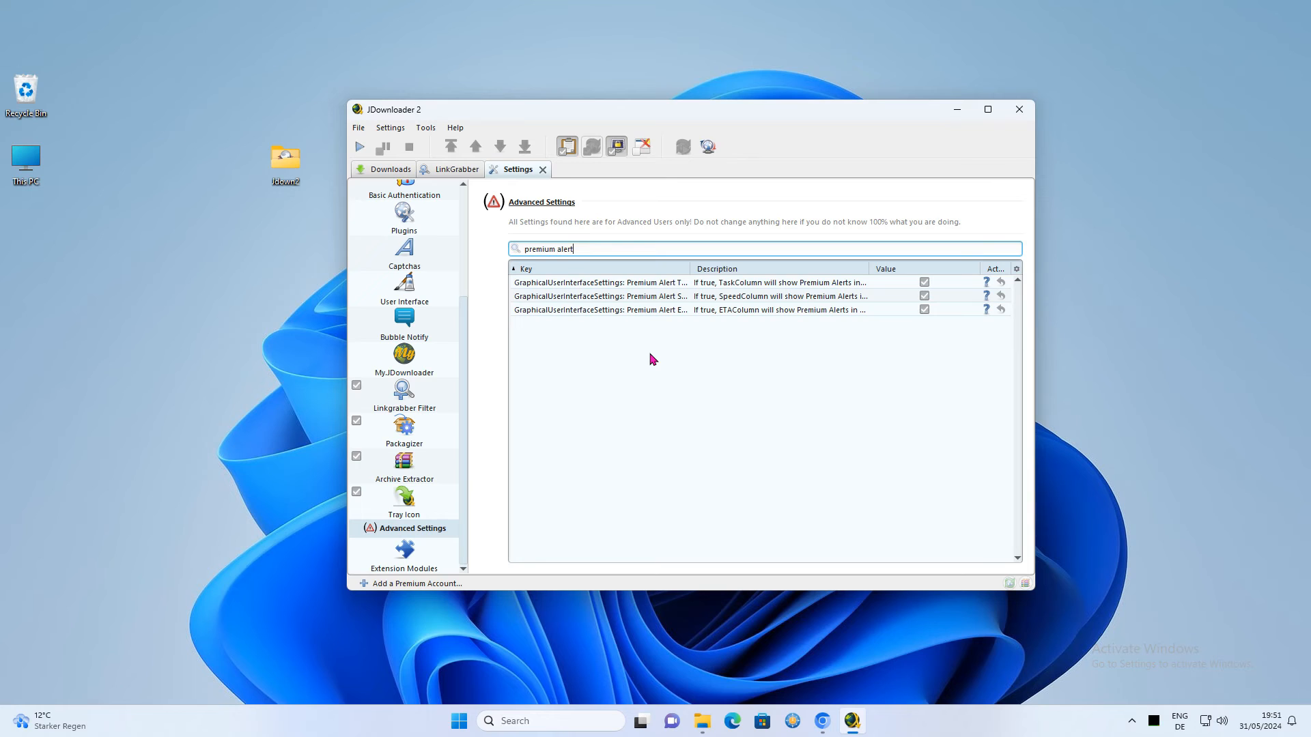
pyautogui.moveTo(941, 309)
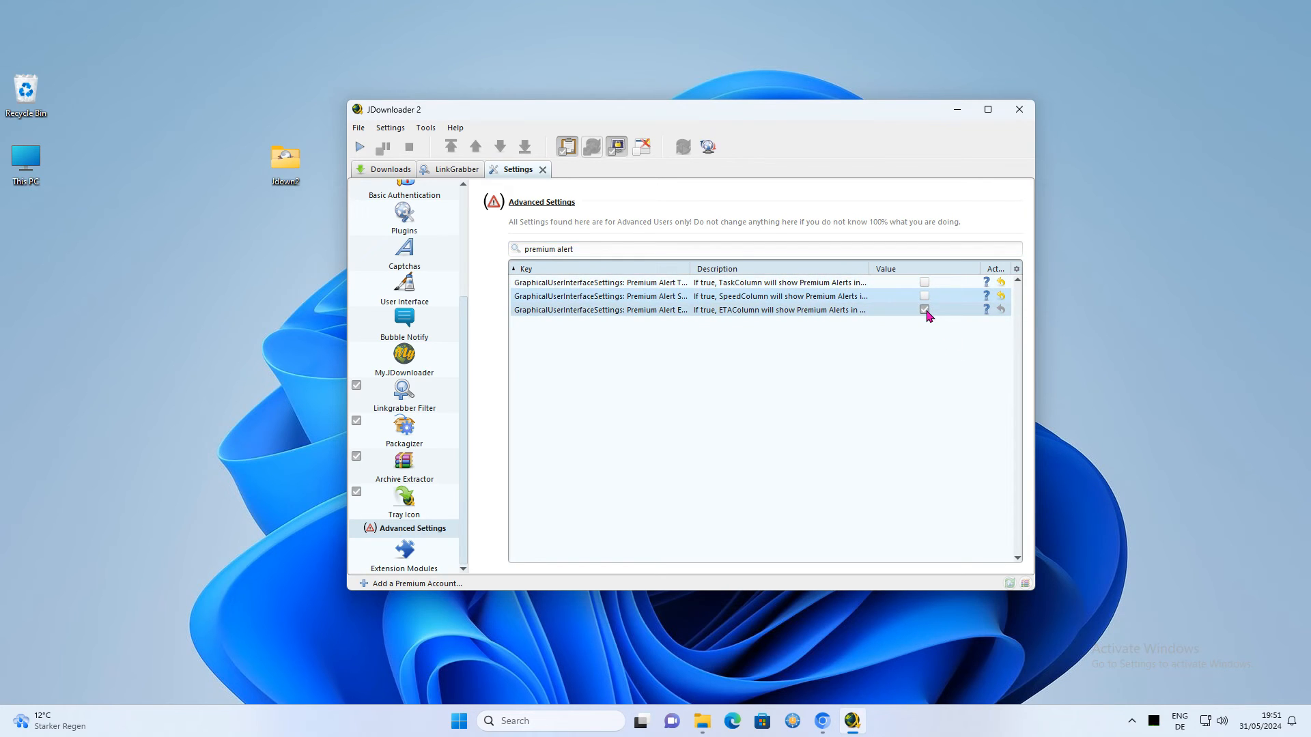
pyautogui.click(923, 309)
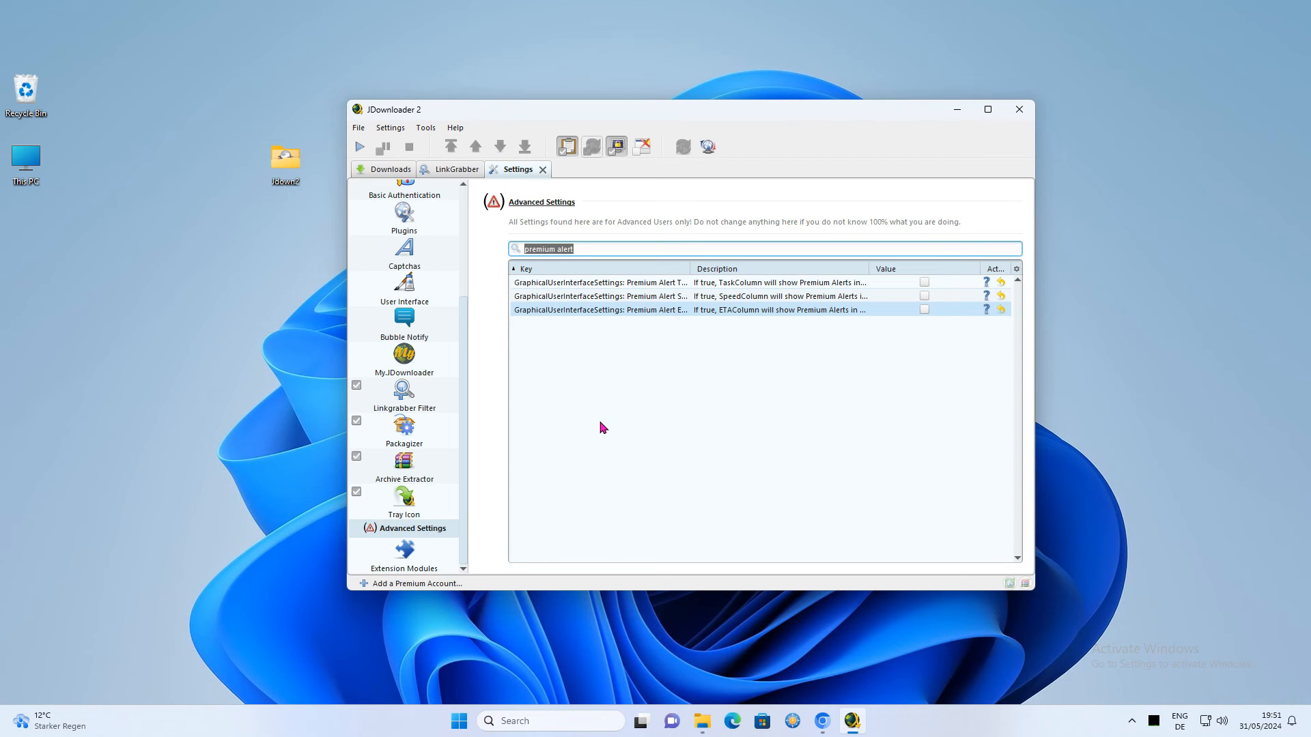
# Filter Advanced Settings for 'special', switch off Special Deals and the deal dialog, and acknowledge restart
pyautogui.write('special')
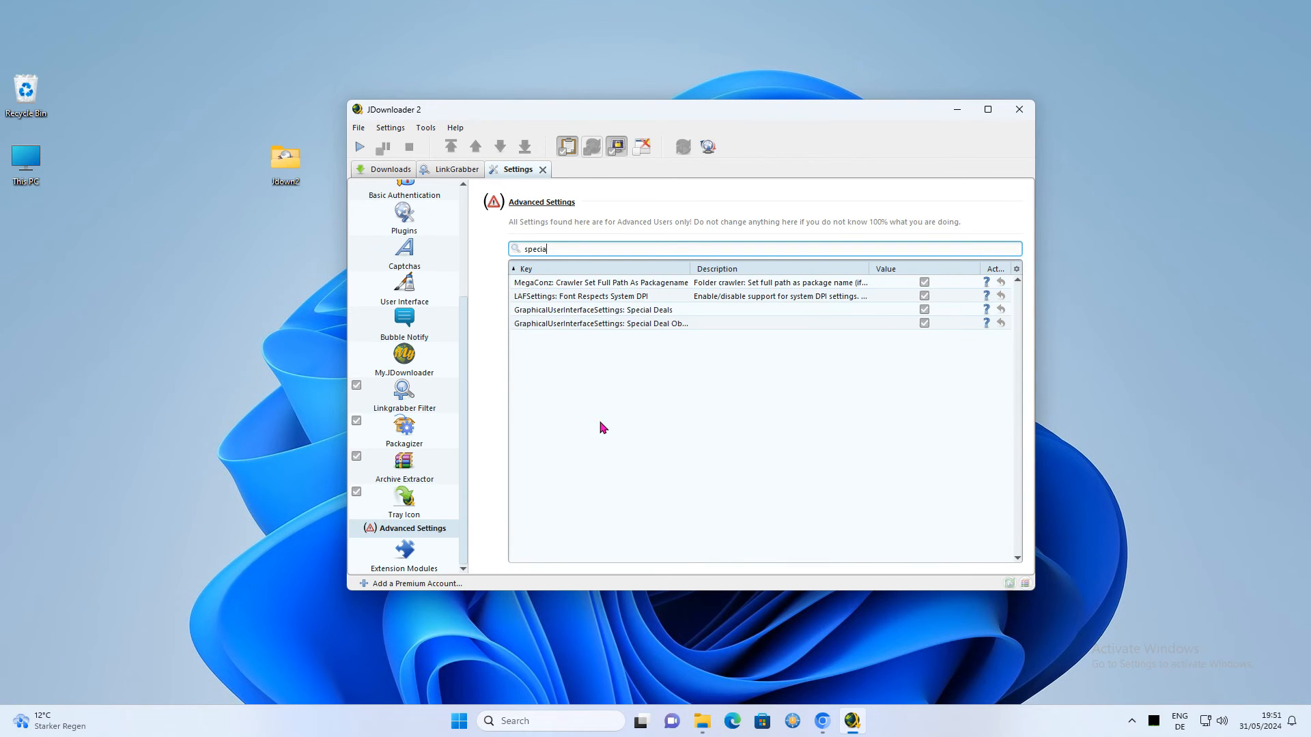
pyautogui.write('l')
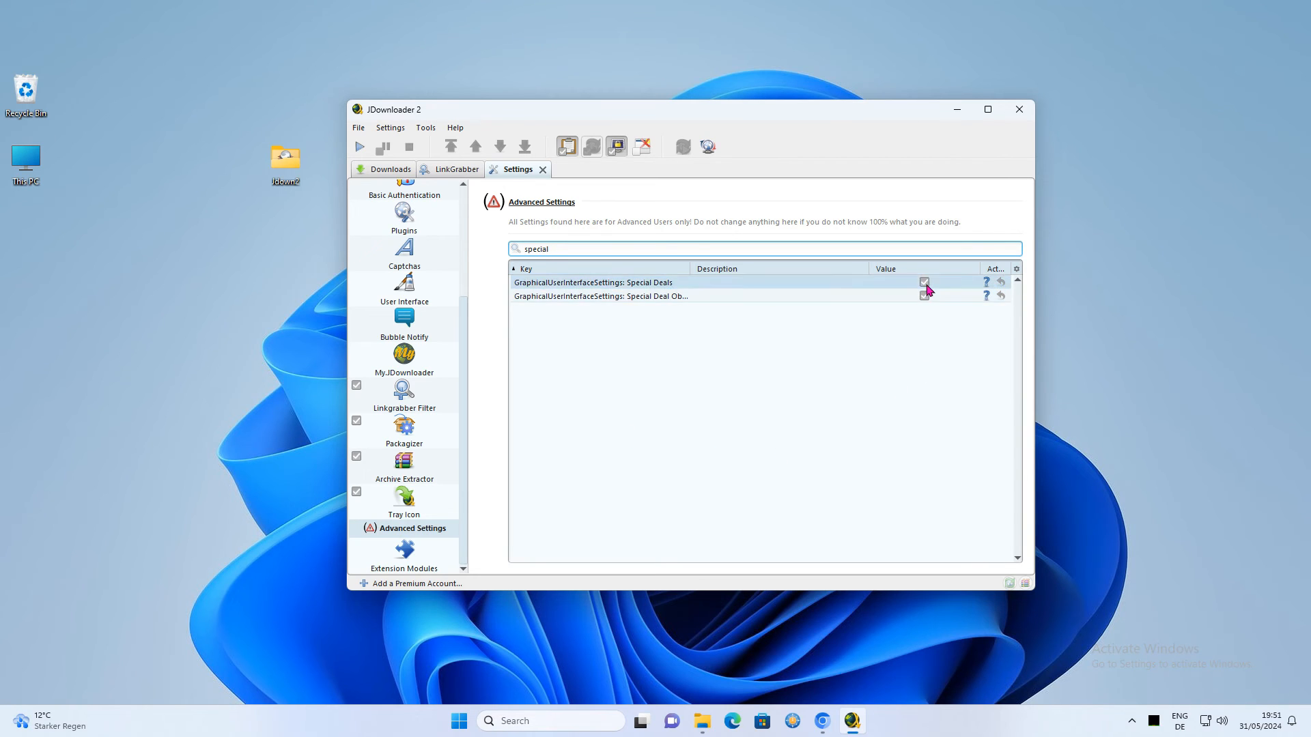
pyautogui.click(924, 295)
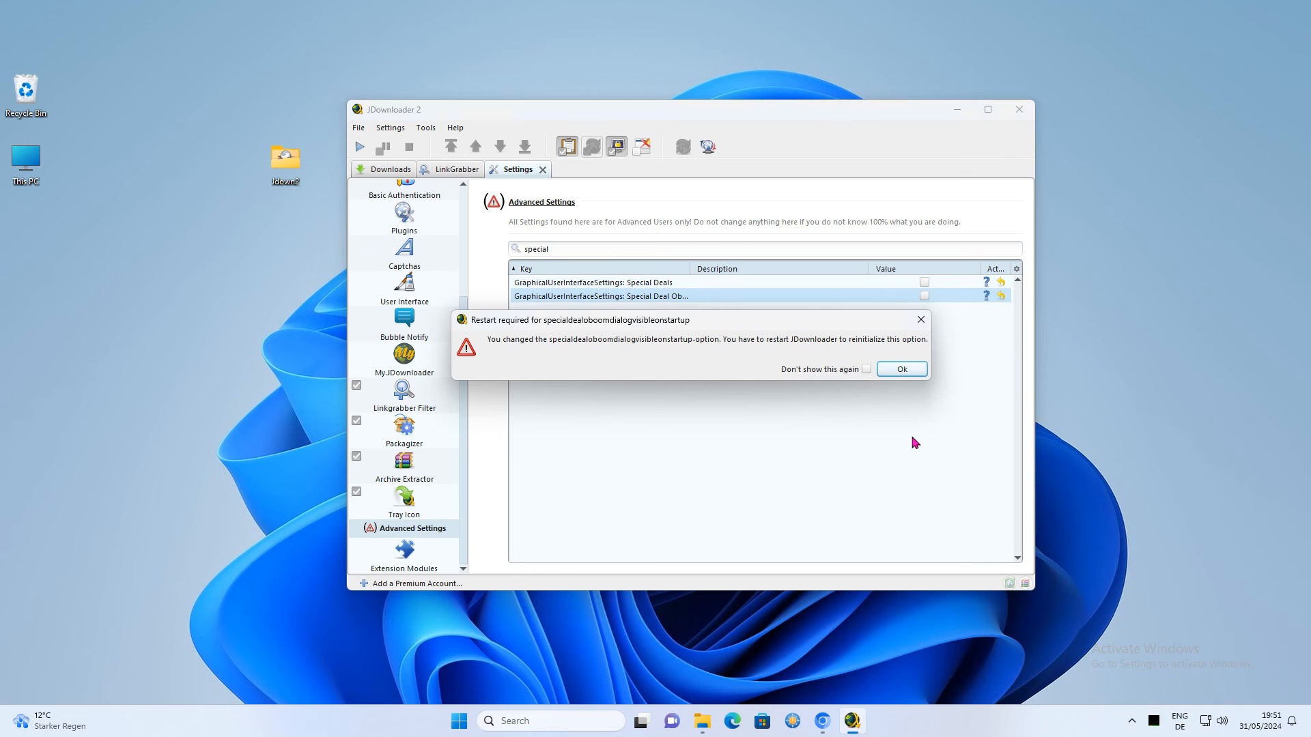
pyautogui.moveTo(784, 397)
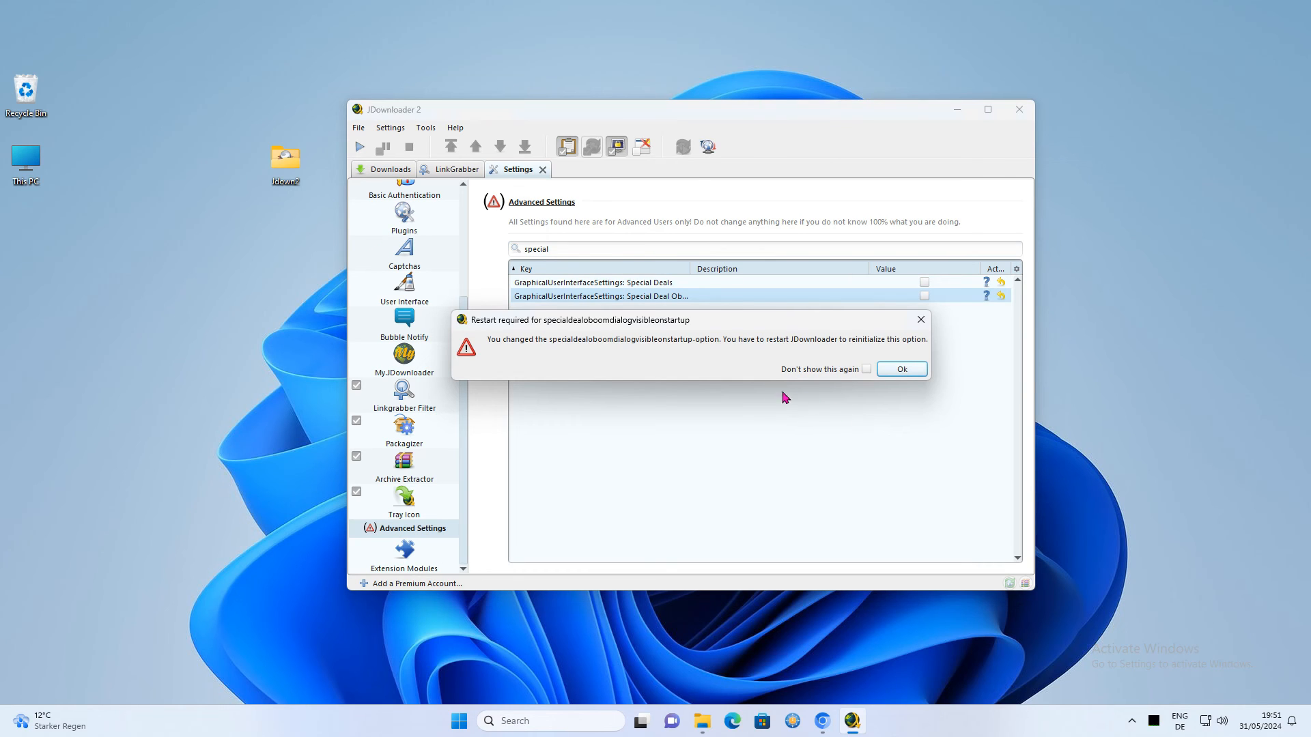
pyautogui.moveTo(901, 369)
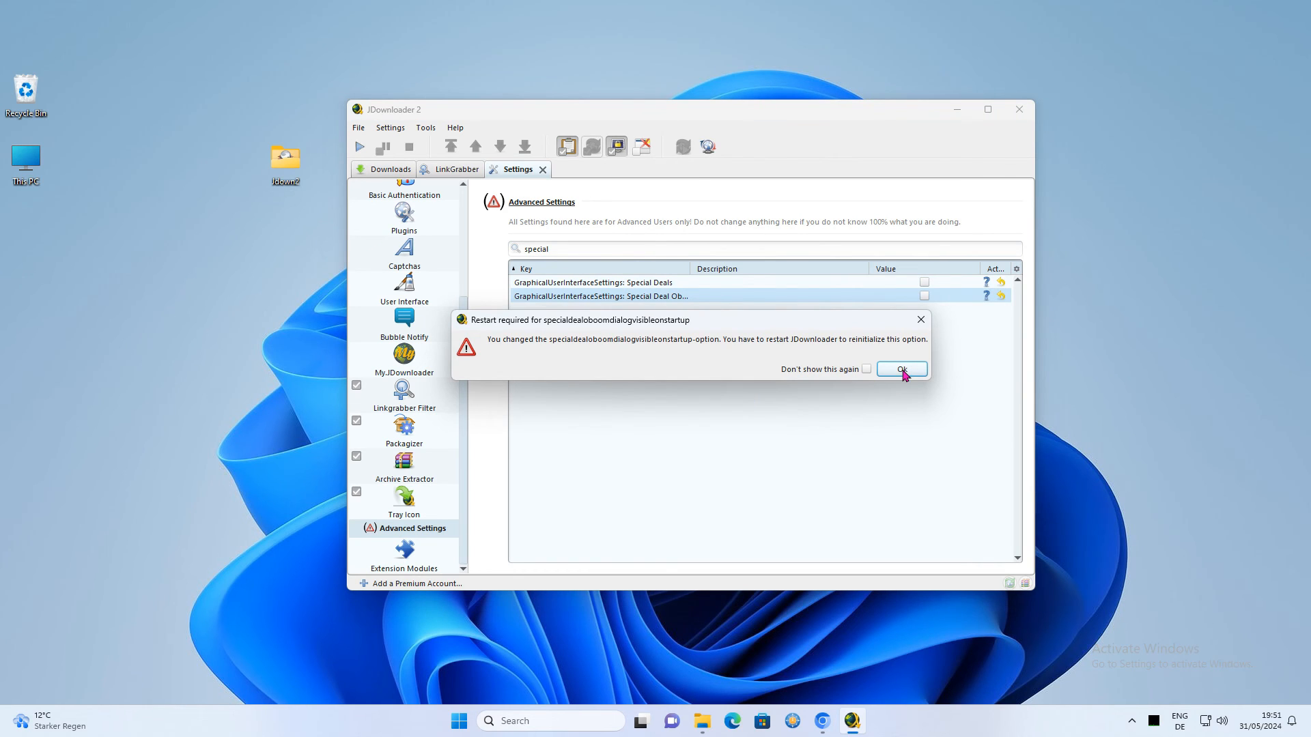
pyautogui.click(901, 369)
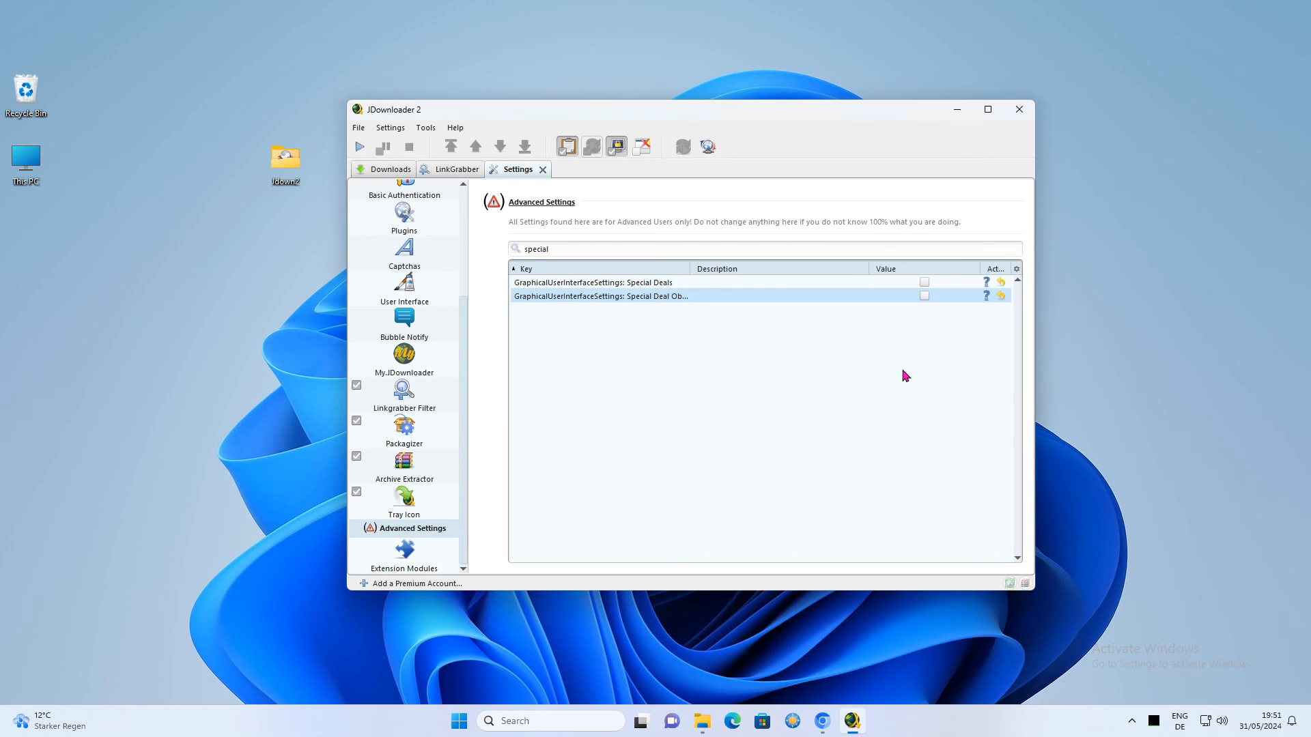
pyautogui.moveTo(1018, 108)
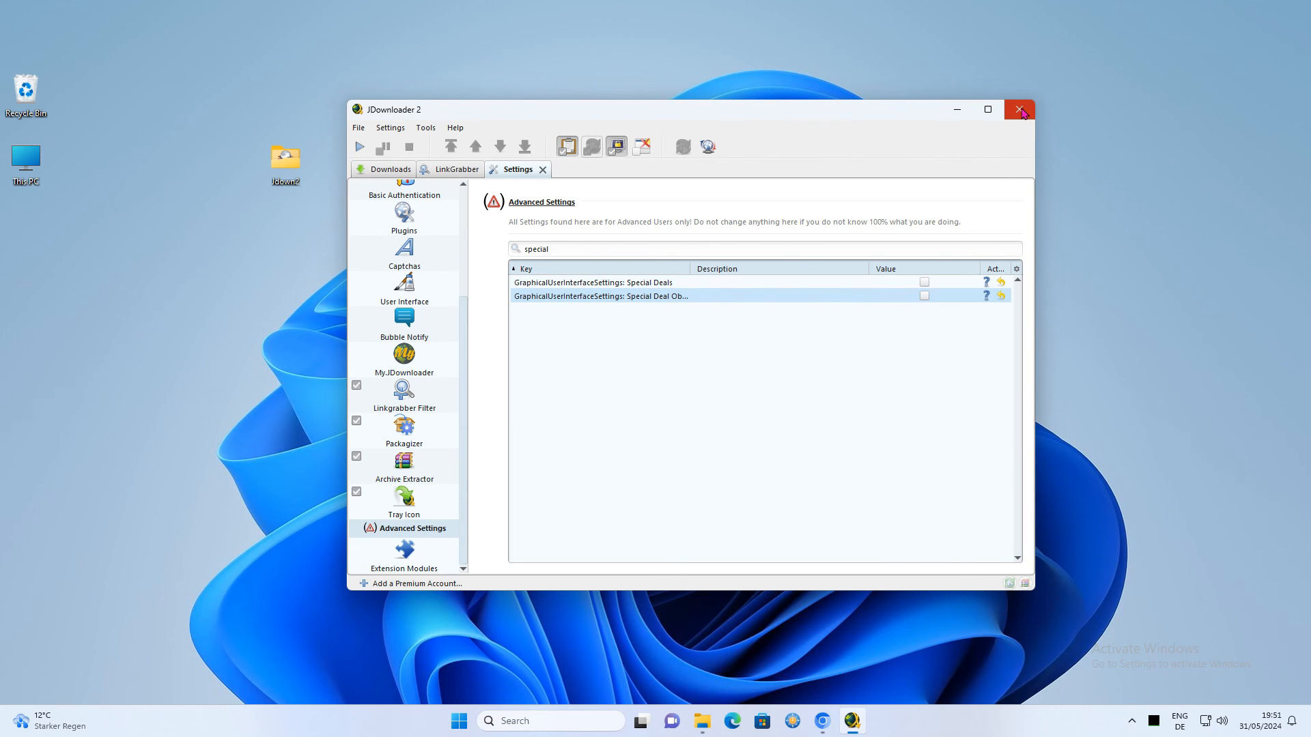
# Close the JDownloader window to bring up the exit options prompt
pyautogui.click(1018, 110)
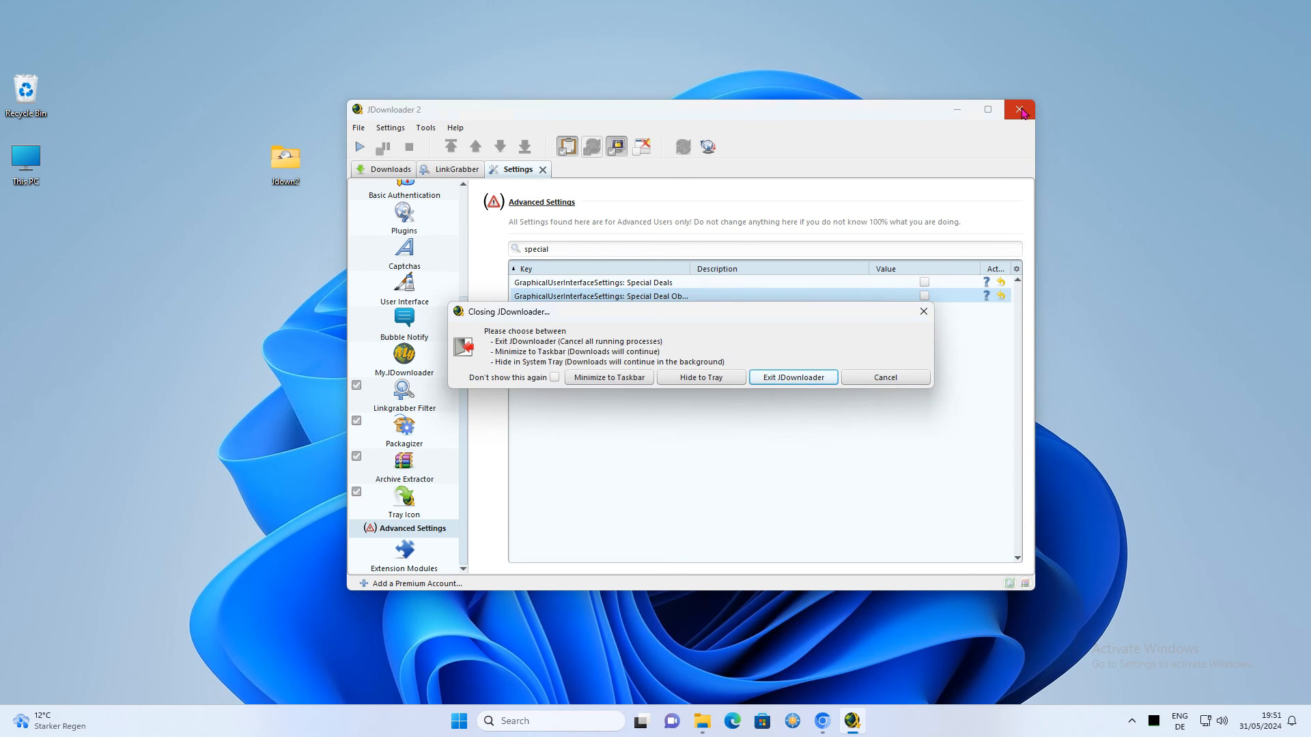